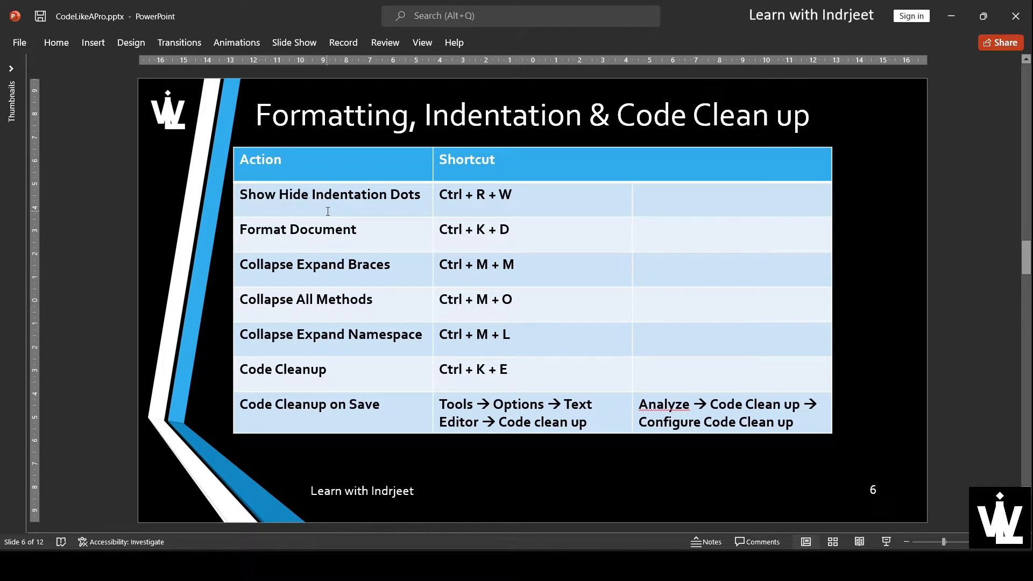
mouse_move(327, 280)
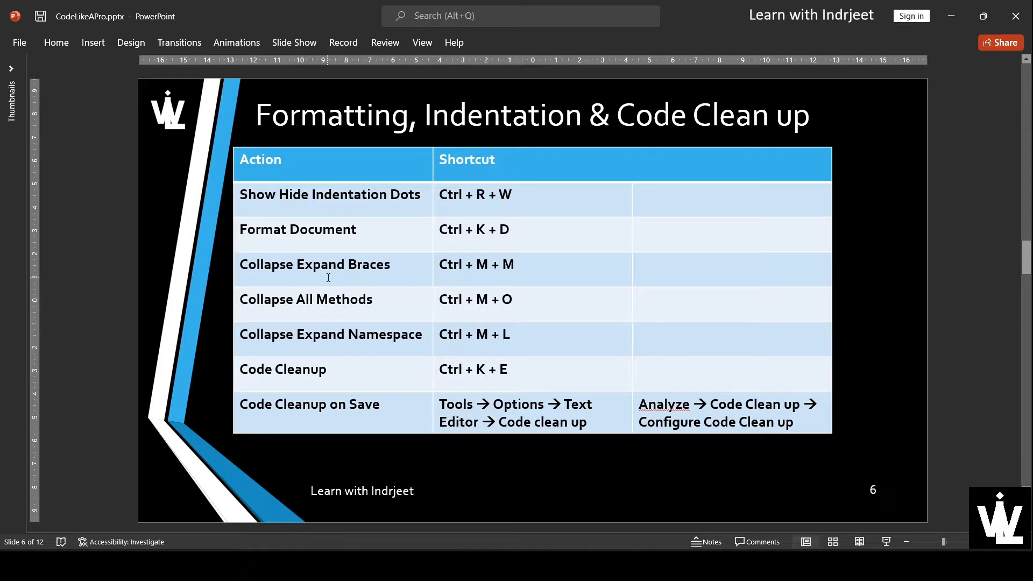
mouse_move(342, 413)
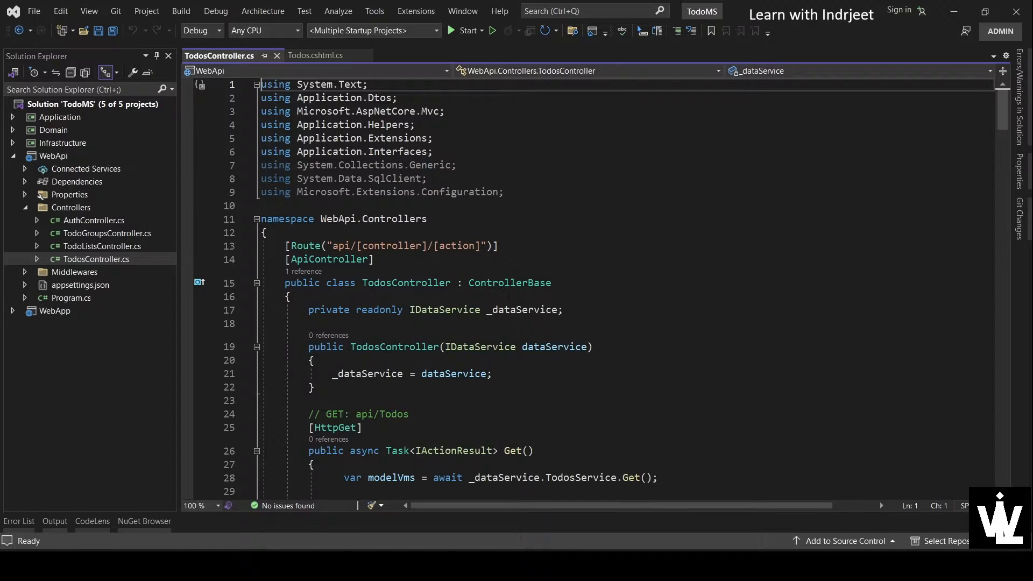
mouse_move(588, 177)
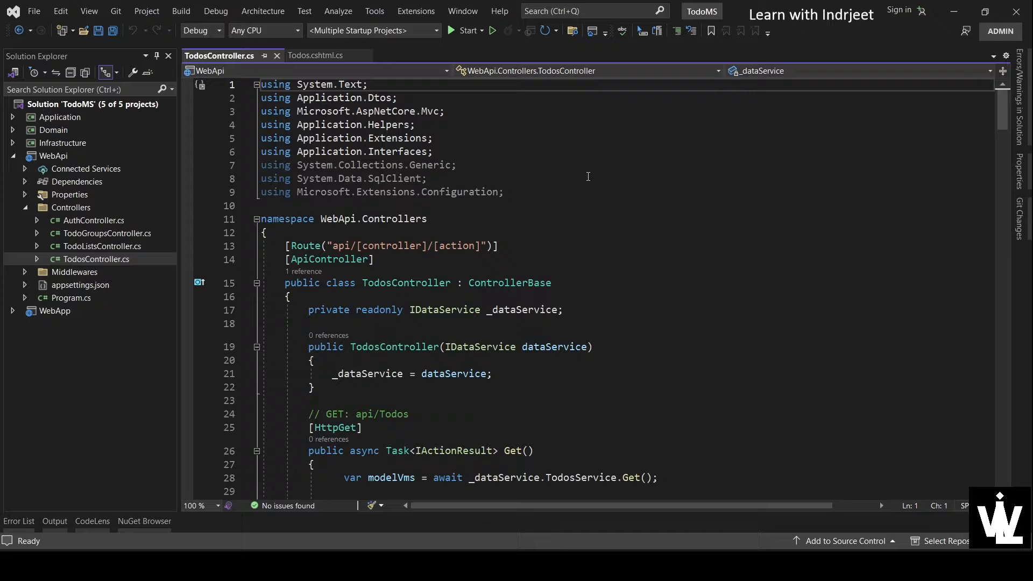
mouse_move(507, 165)
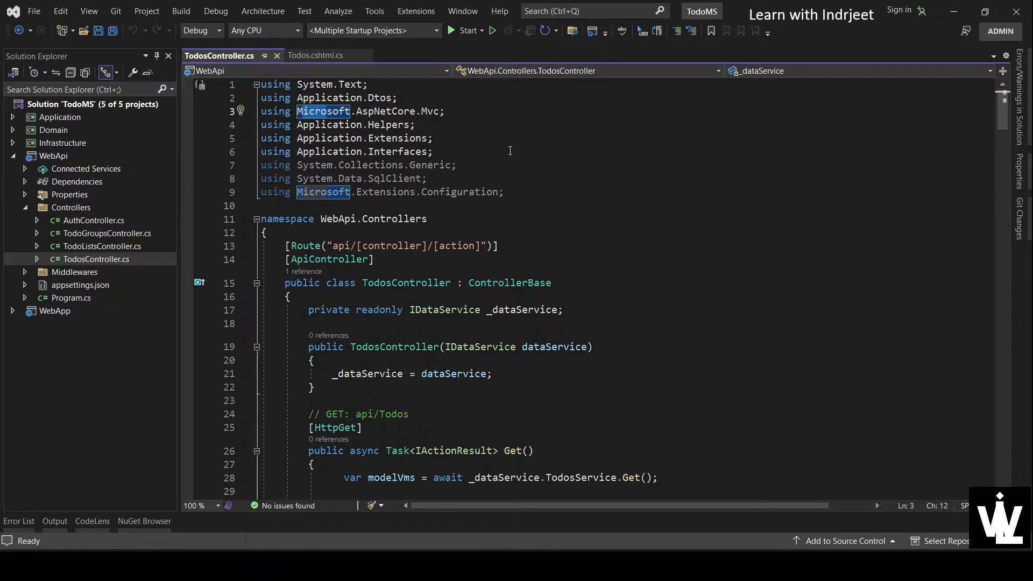
mouse_move(317, 178)
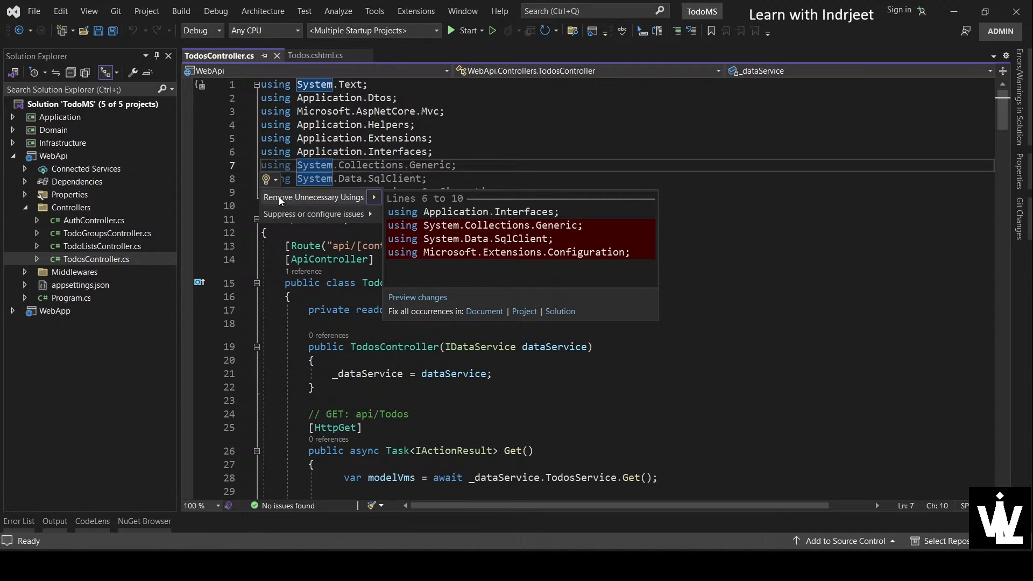
mouse_move(352, 183)
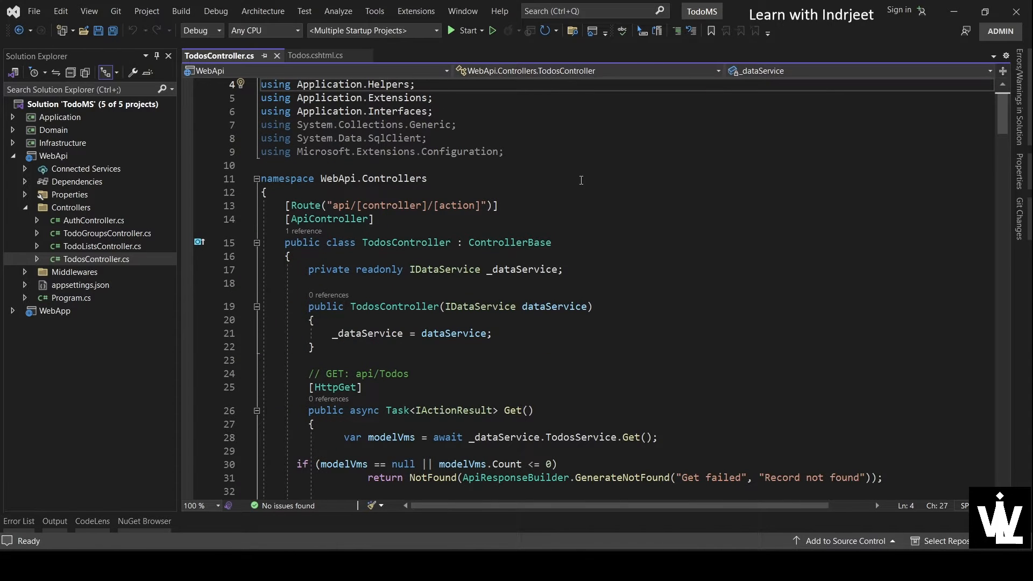
- Toggle View White Space (Ctrl+R, Ctrl+W) so leading-space dots reveal the uneven indentation
scroll("down", 3)
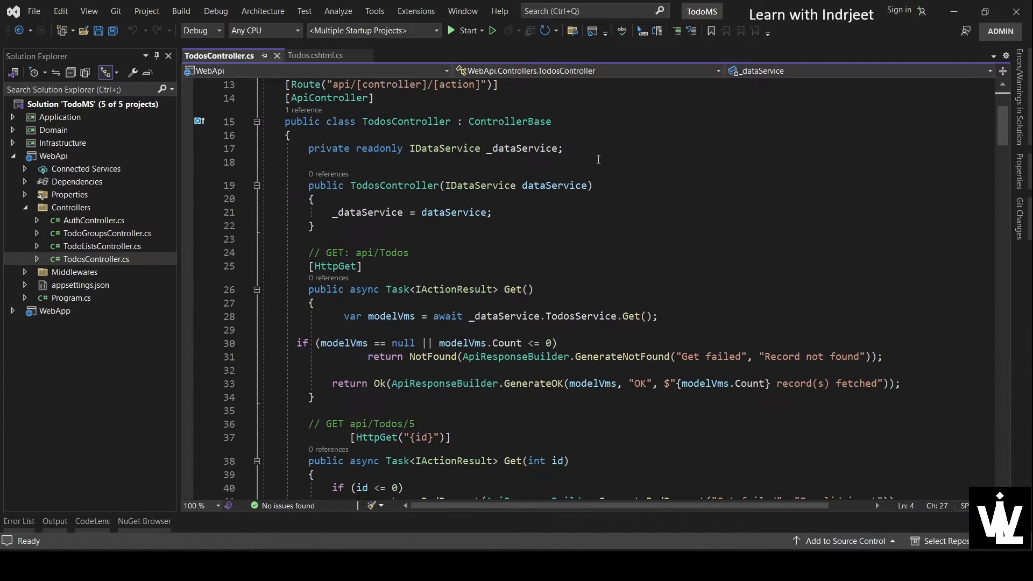
scroll("down", 3)
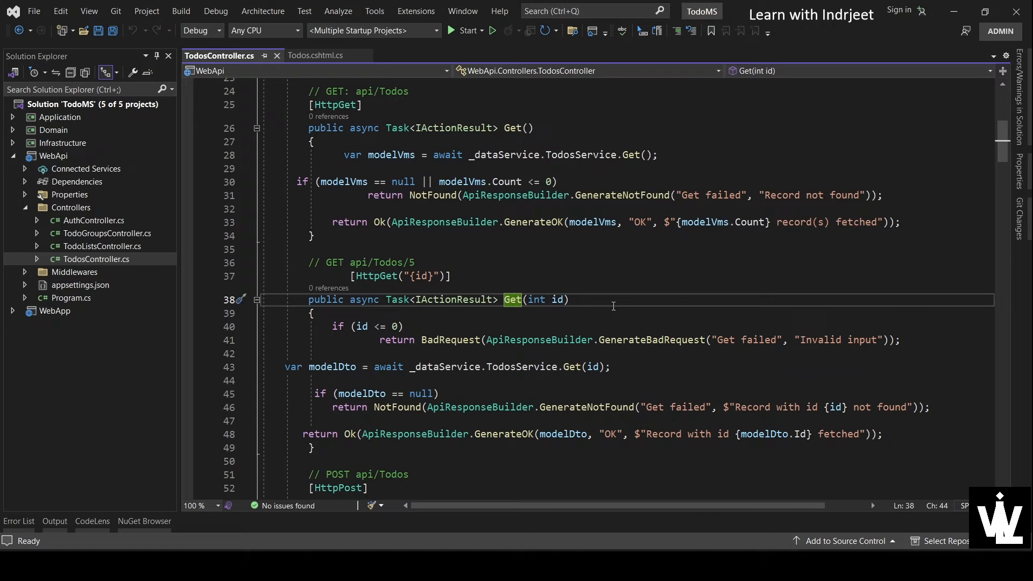
scroll("down", 3)
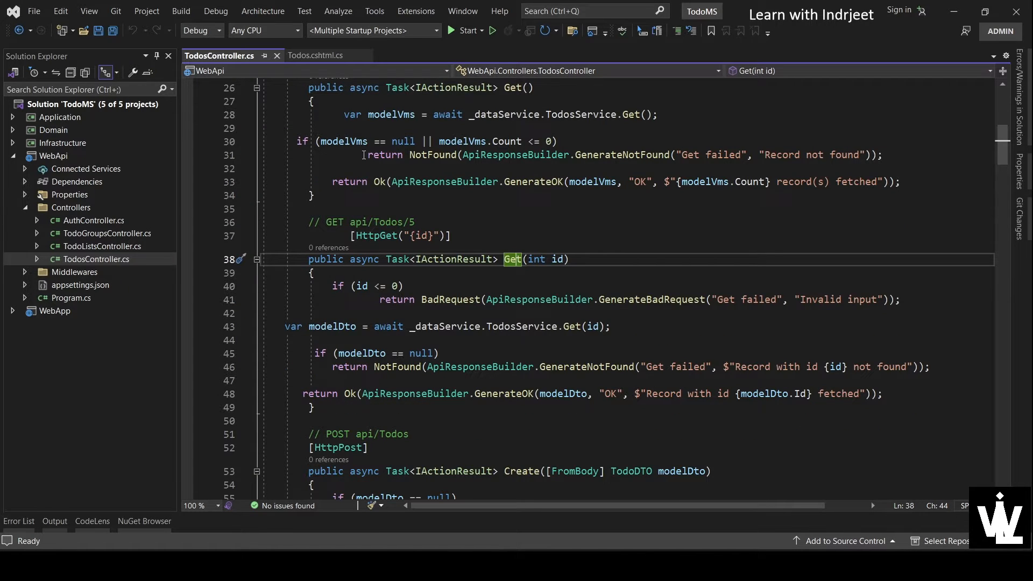
scroll("up", 3)
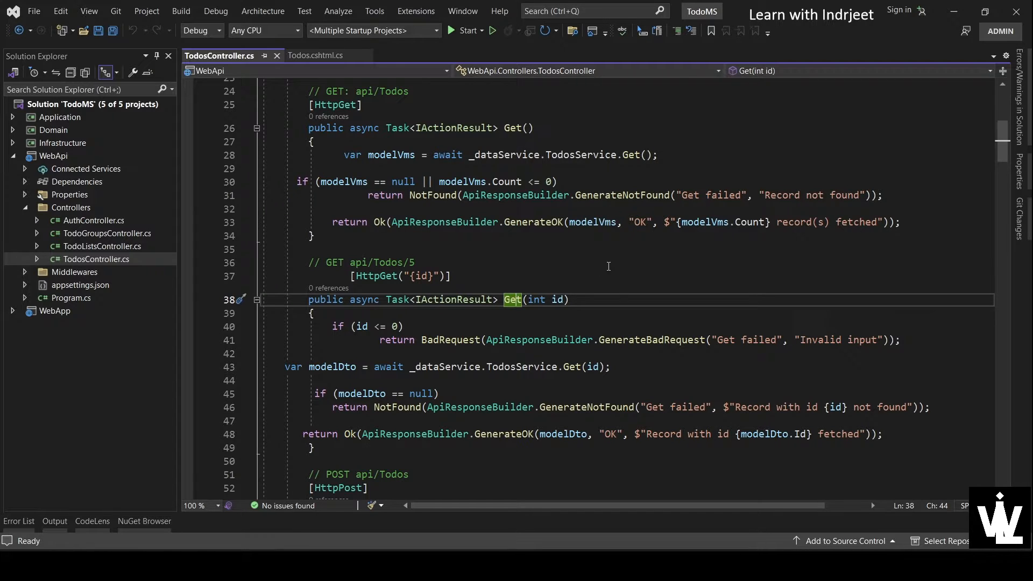
mouse_move(565, 259)
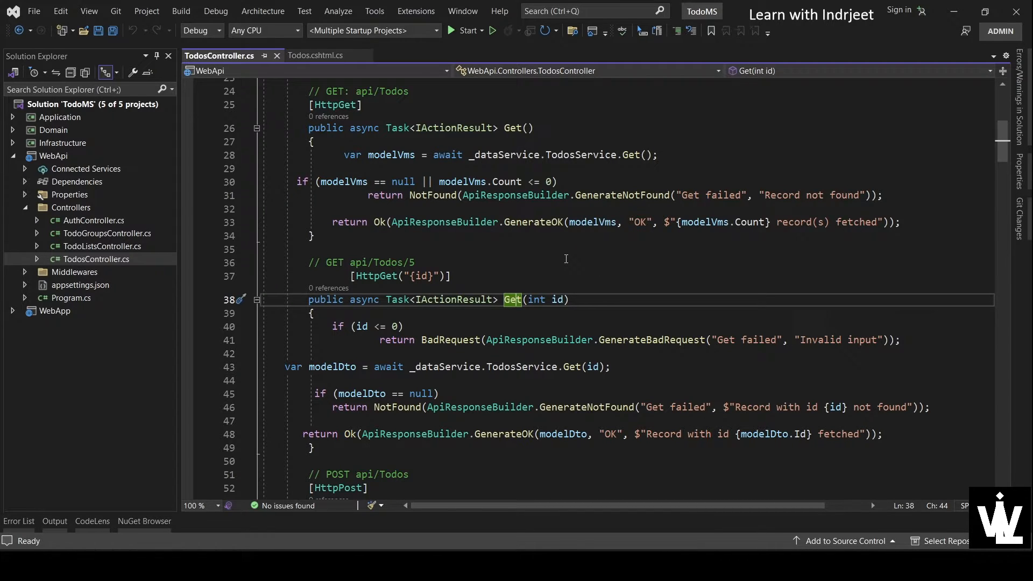
key("ctrl+r")
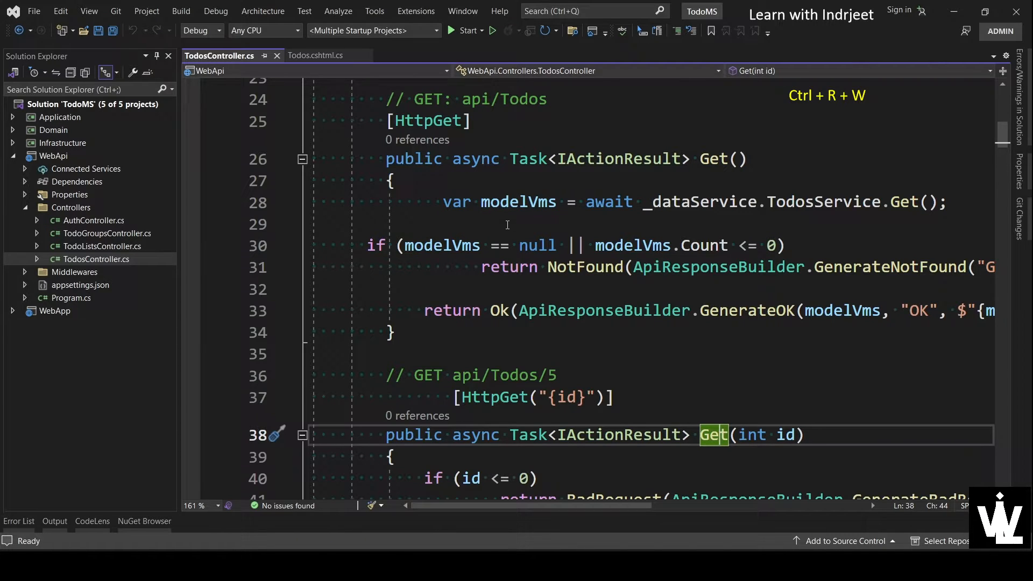
scroll("down", 3)
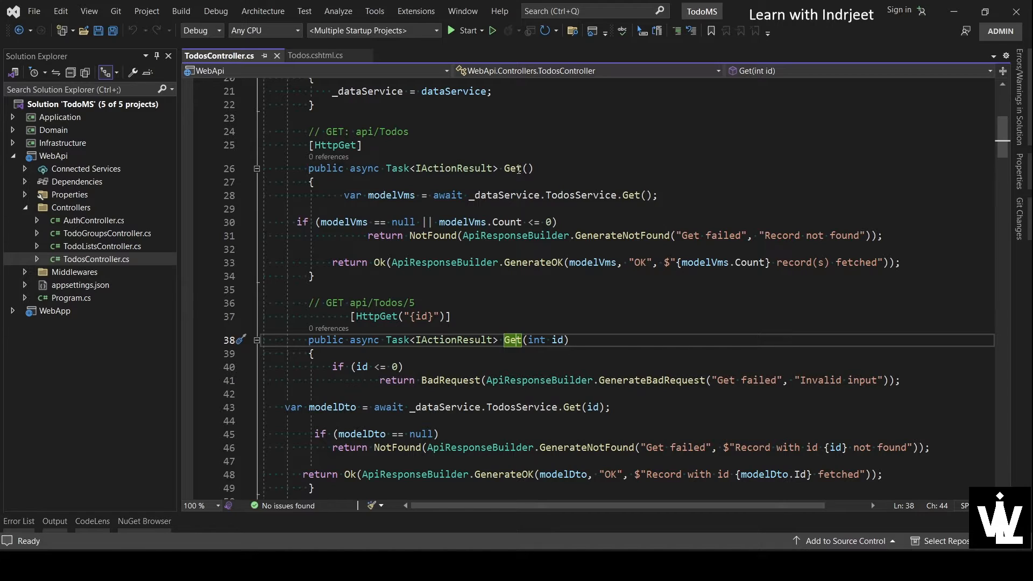
mouse_move(583, 178)
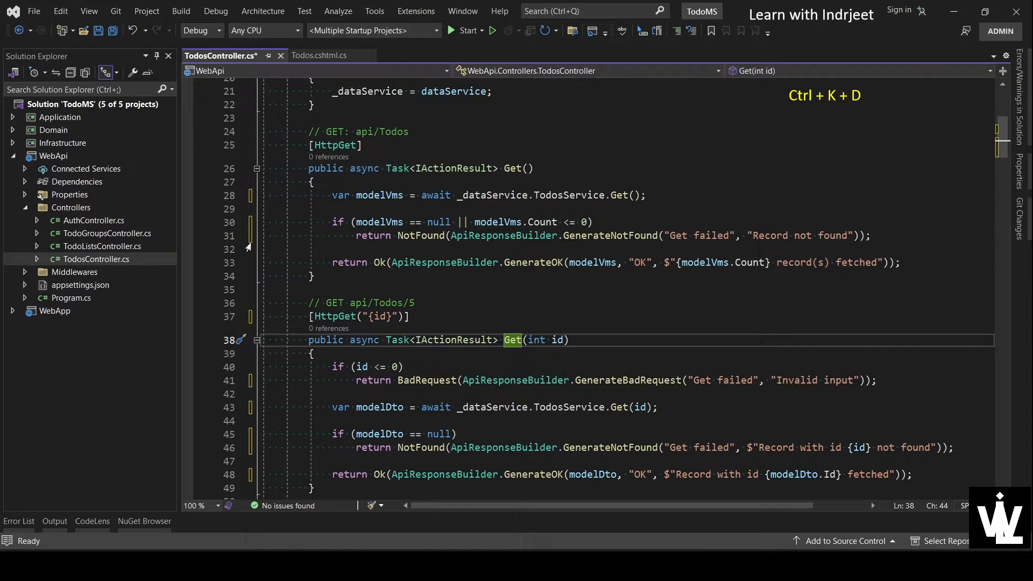
mouse_move(459, 286)
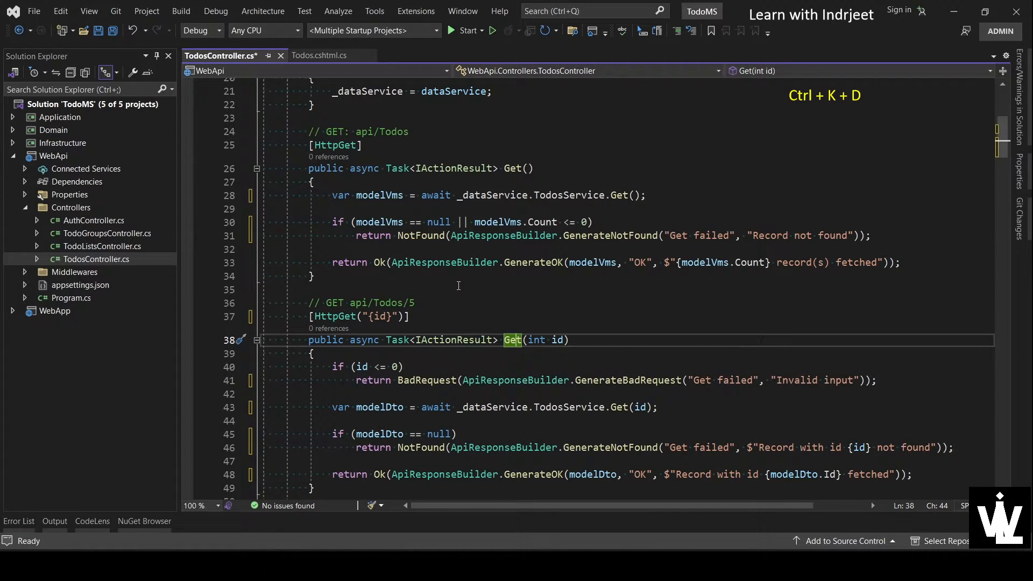
- Format the whole document (Ctrl+K, Ctrl+D) so method bodies align, then save TodosController.cs
scroll("down", 3)
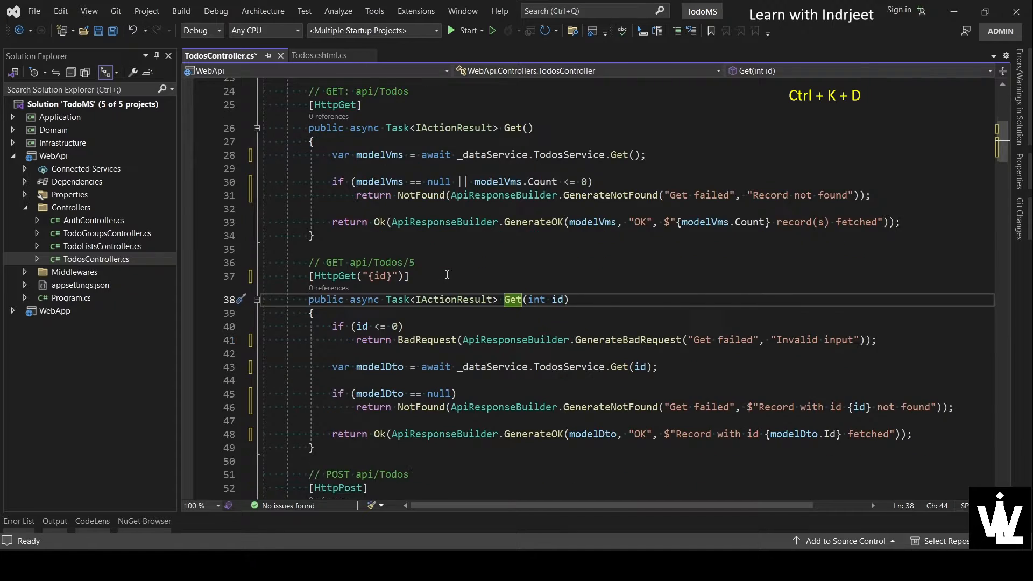
scroll("down", 3)
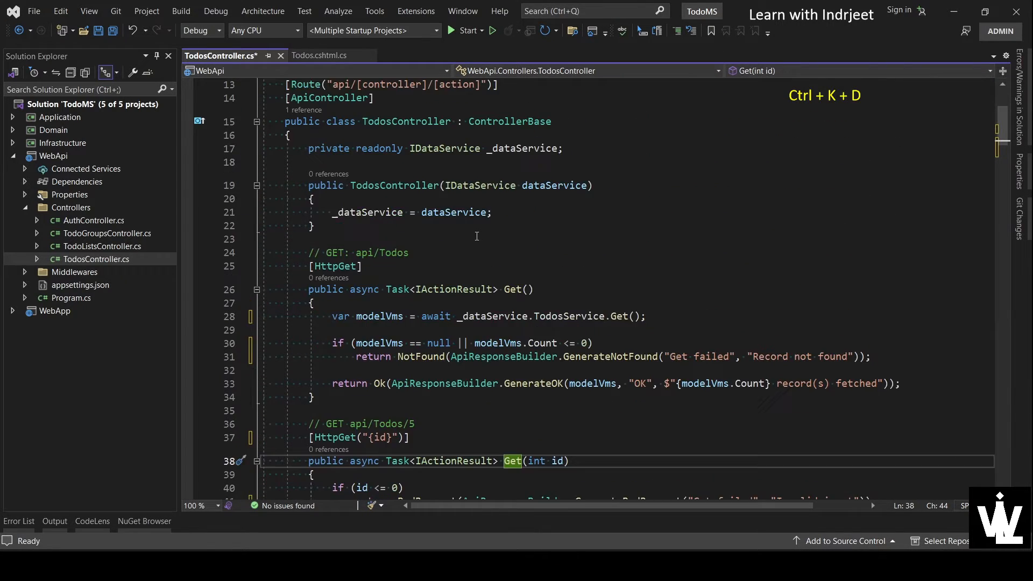
scroll("down", 3)
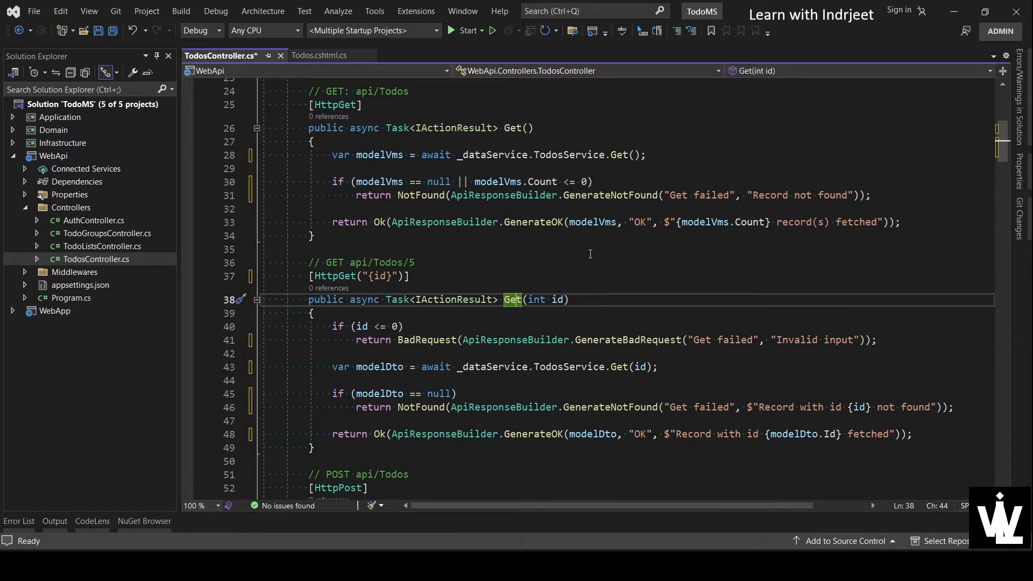
key("ctrl+s")
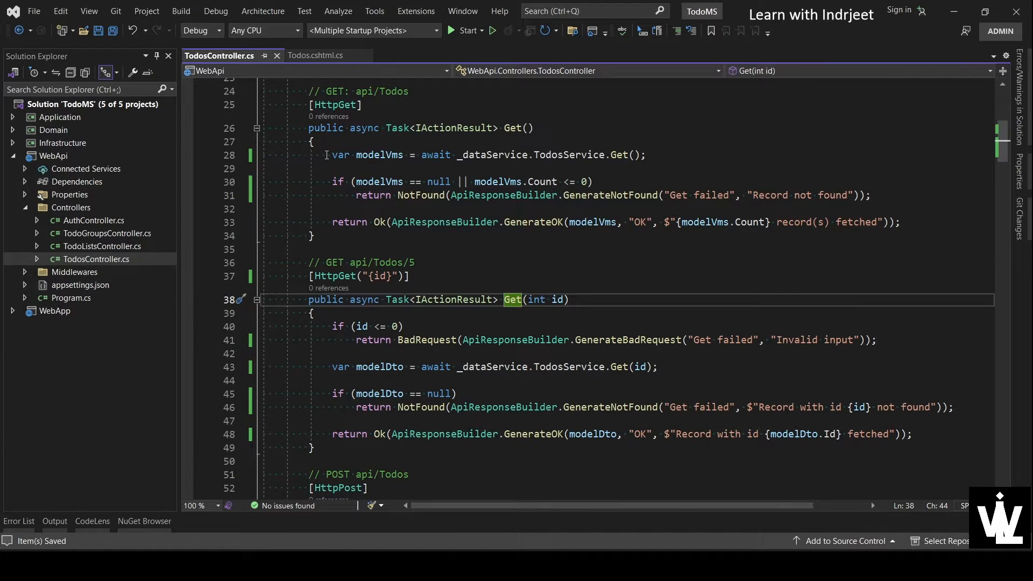
left_click(314, 141)
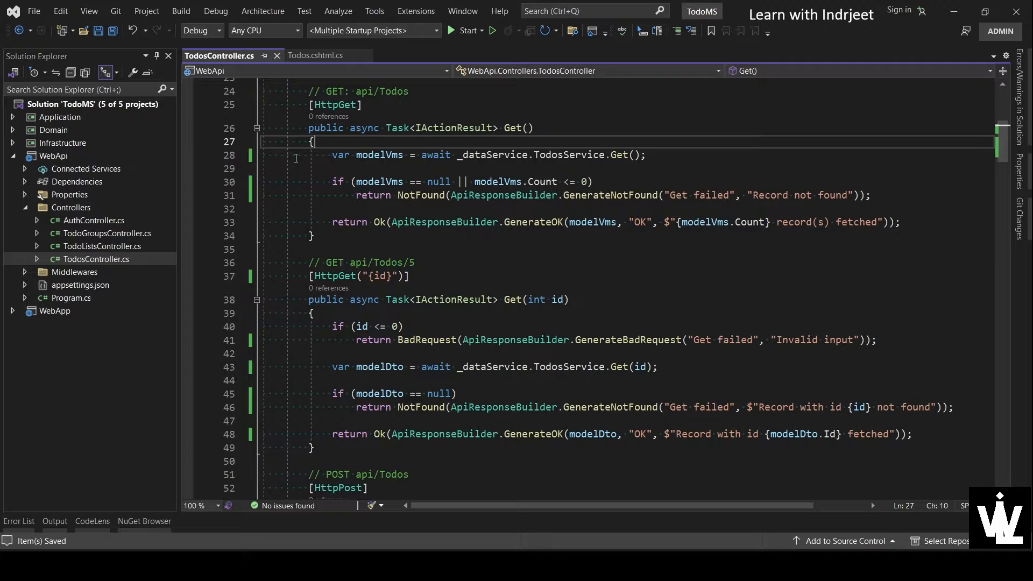
key("ctrl+r")
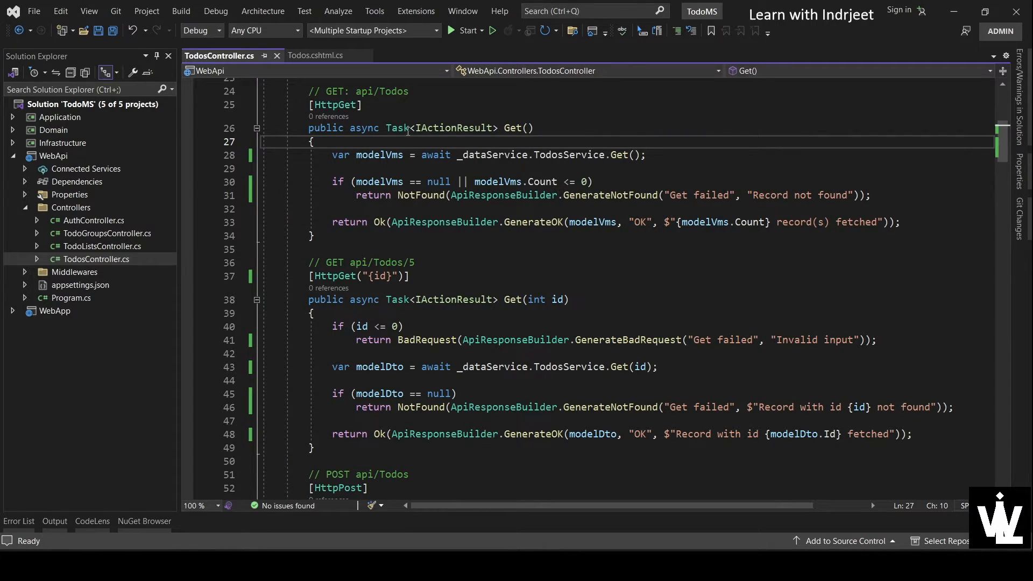
left_click(360, 155)
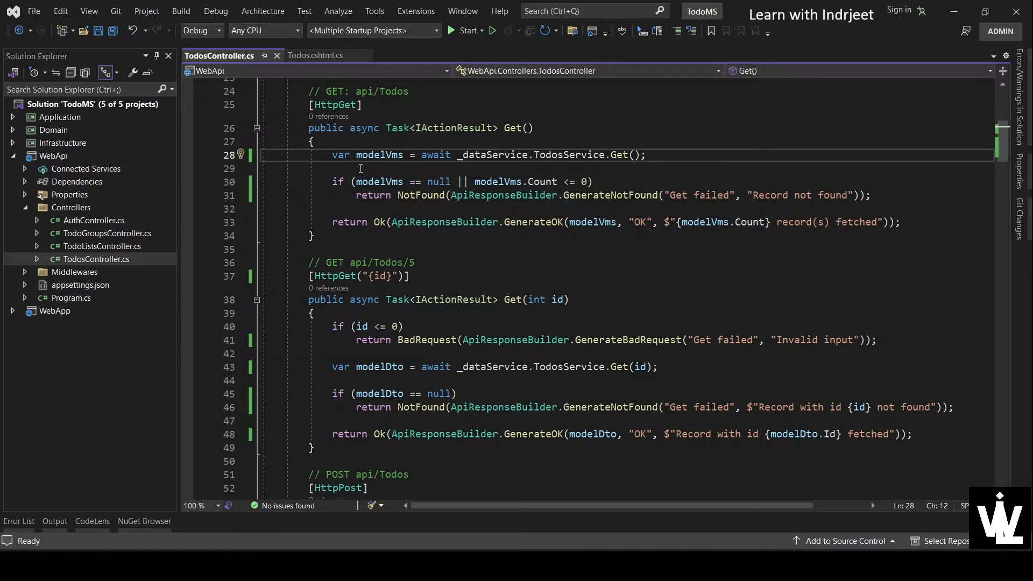
- Fold the Get and Create method bodies with the outlining minus signs, then unfold them again
left_click(329, 155)
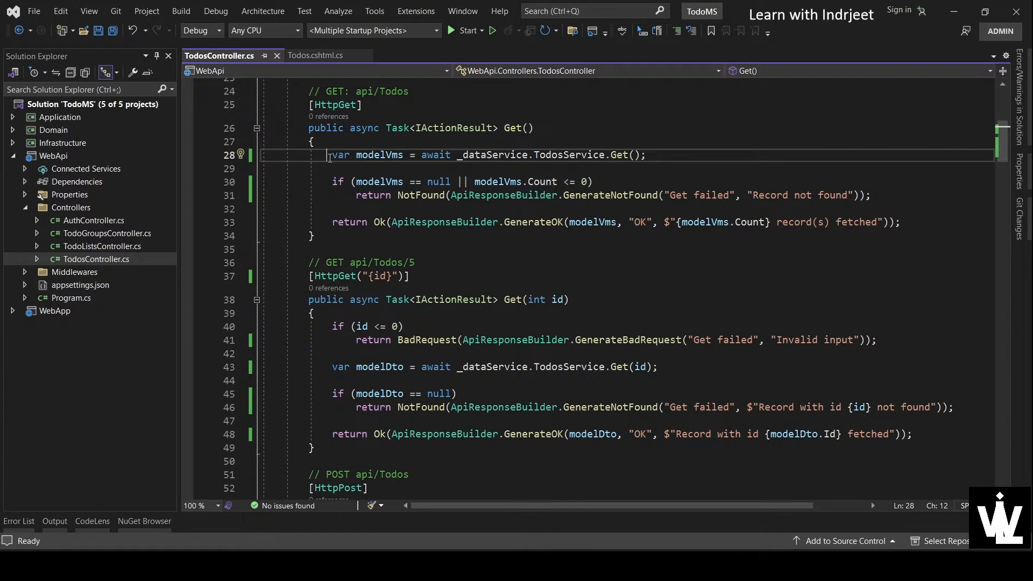
double_click(341, 155)
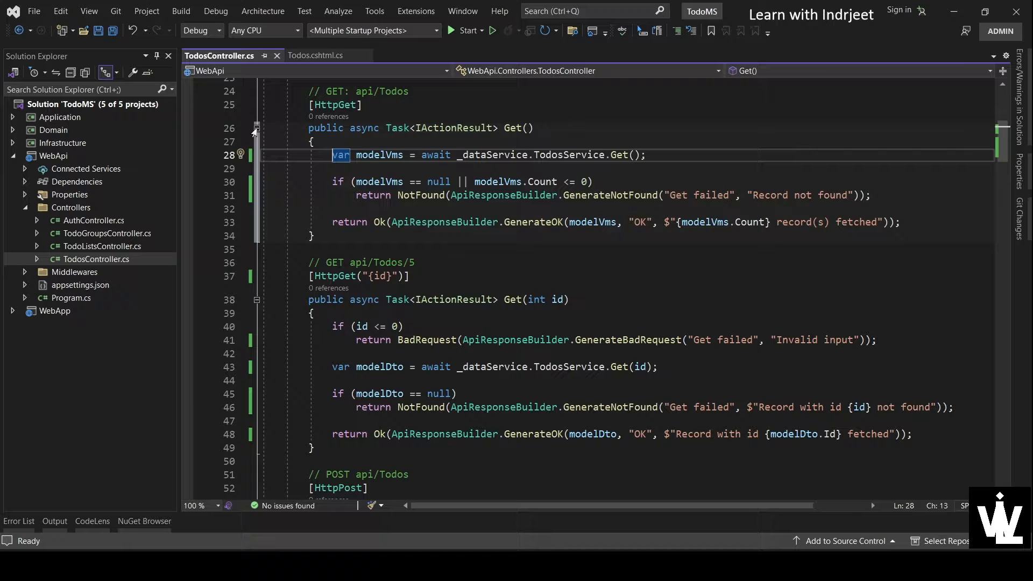
left_click(257, 129)
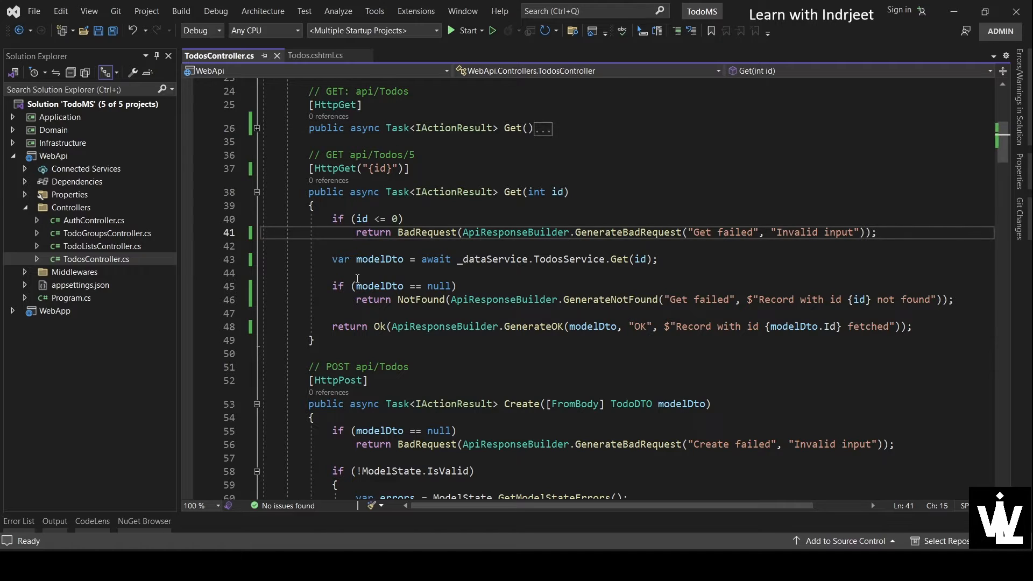
scroll("down", 3)
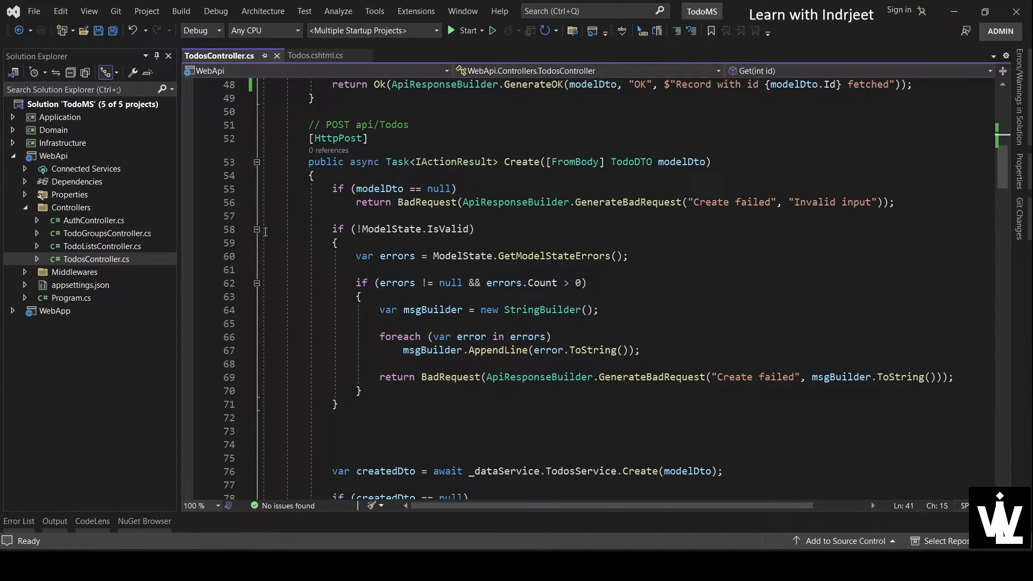
left_click(257, 229)
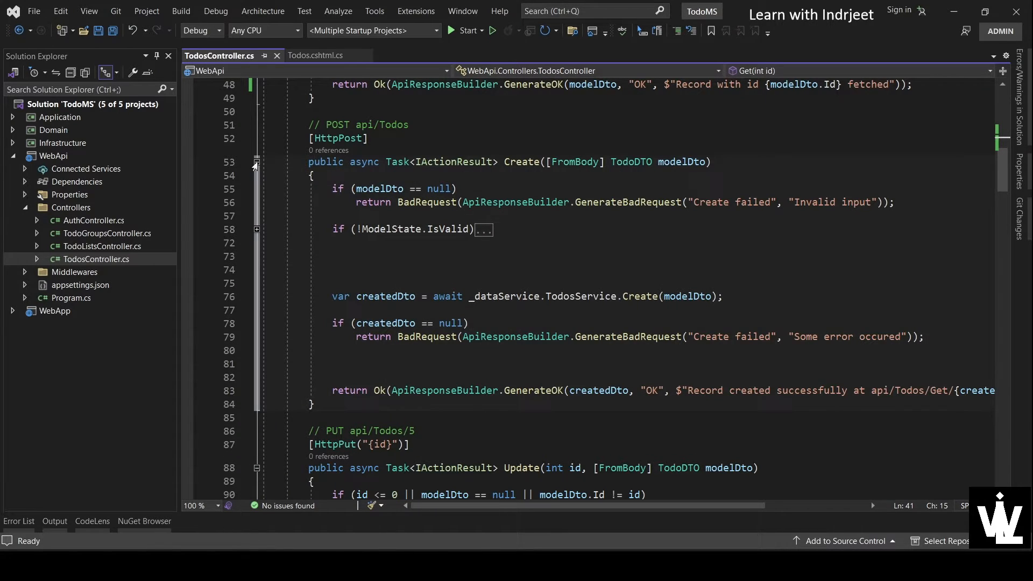
left_click(257, 164)
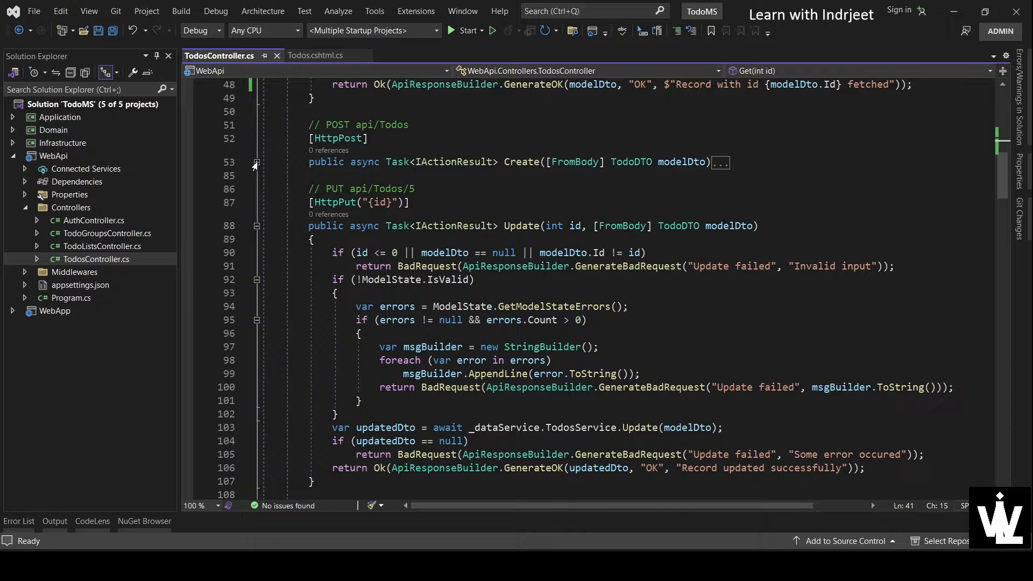
scroll("up", 3)
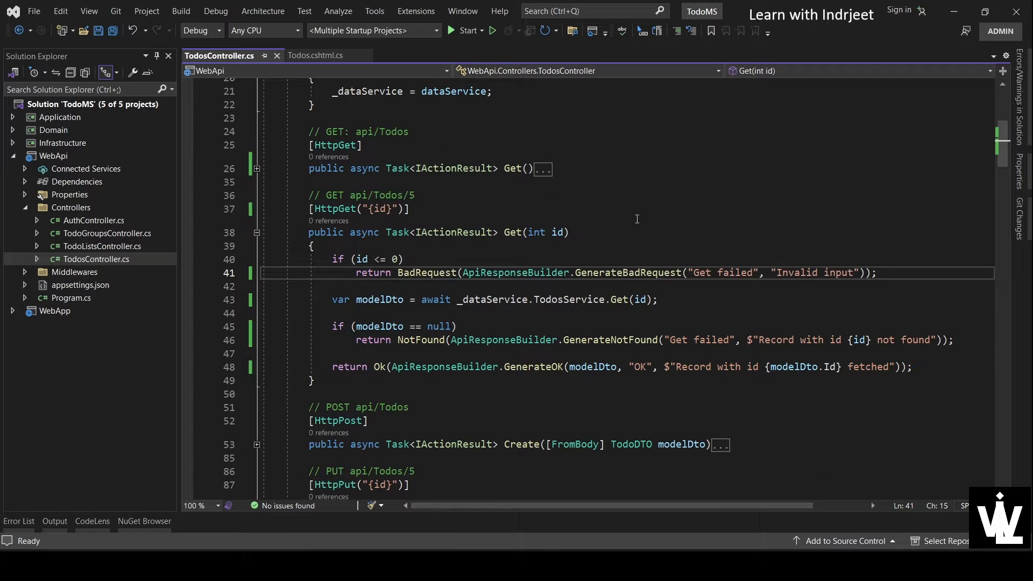
mouse_move(345, 251)
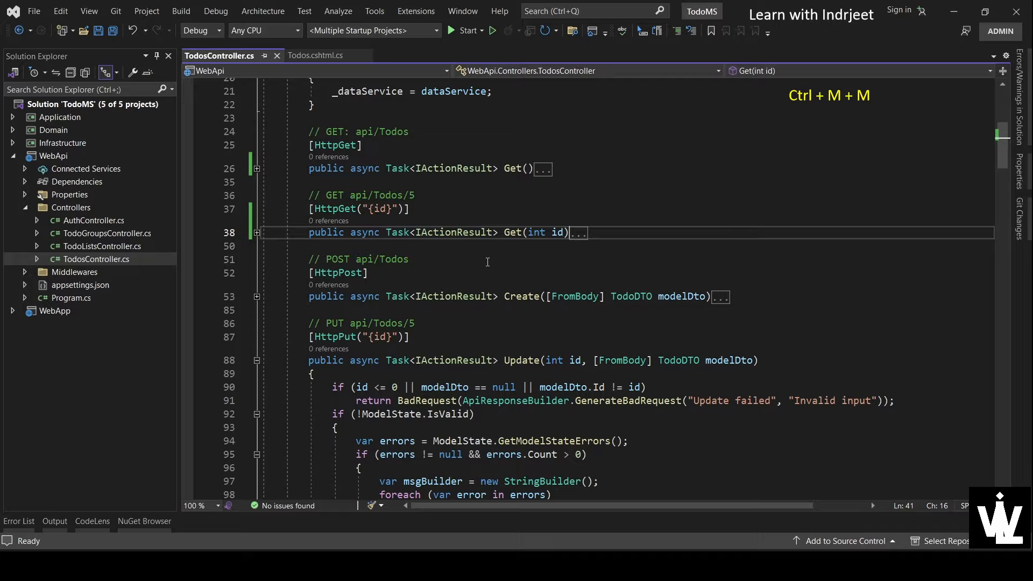
mouse_move(730, 236)
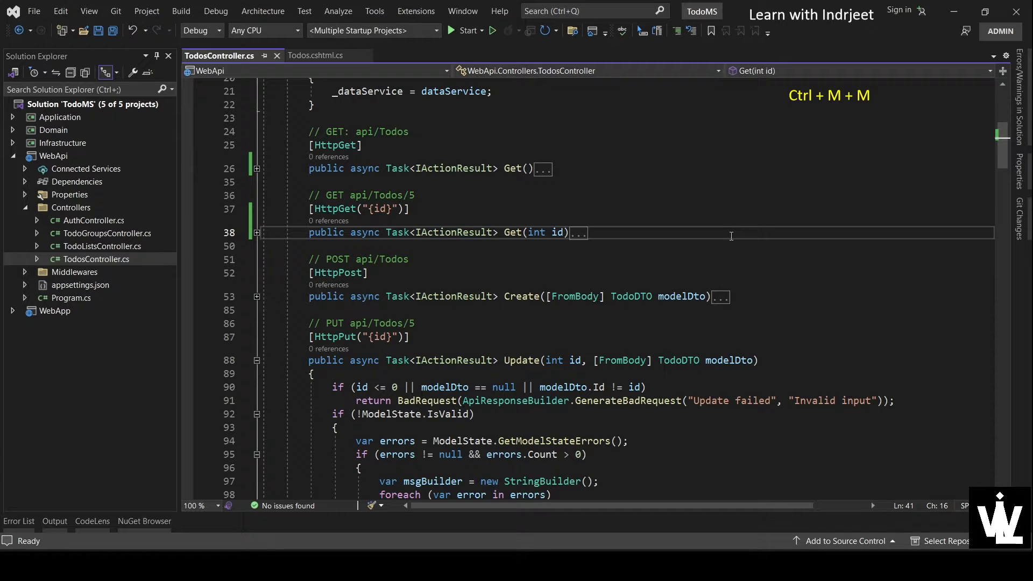
left_click(257, 232)
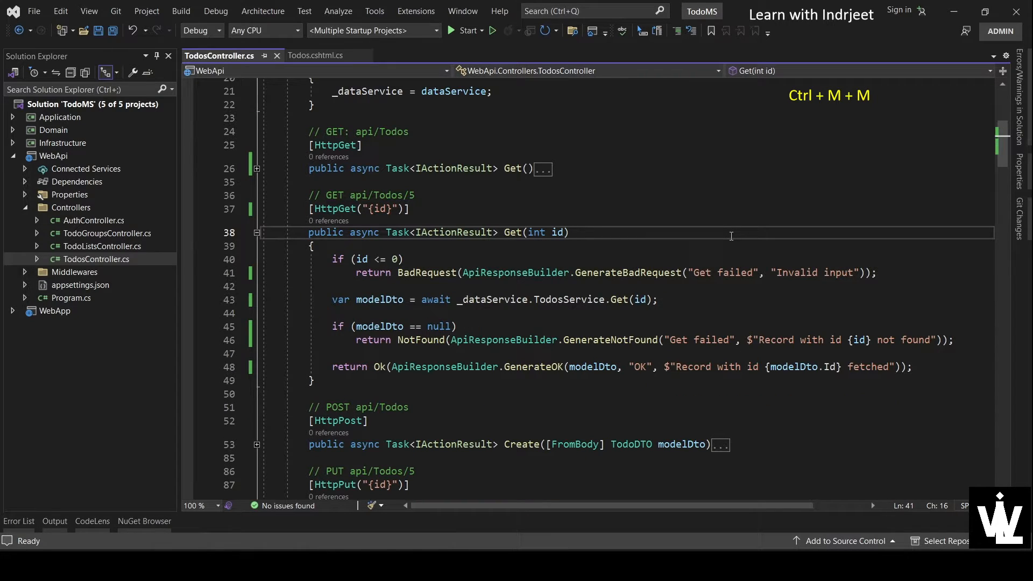
left_click(557, 169)
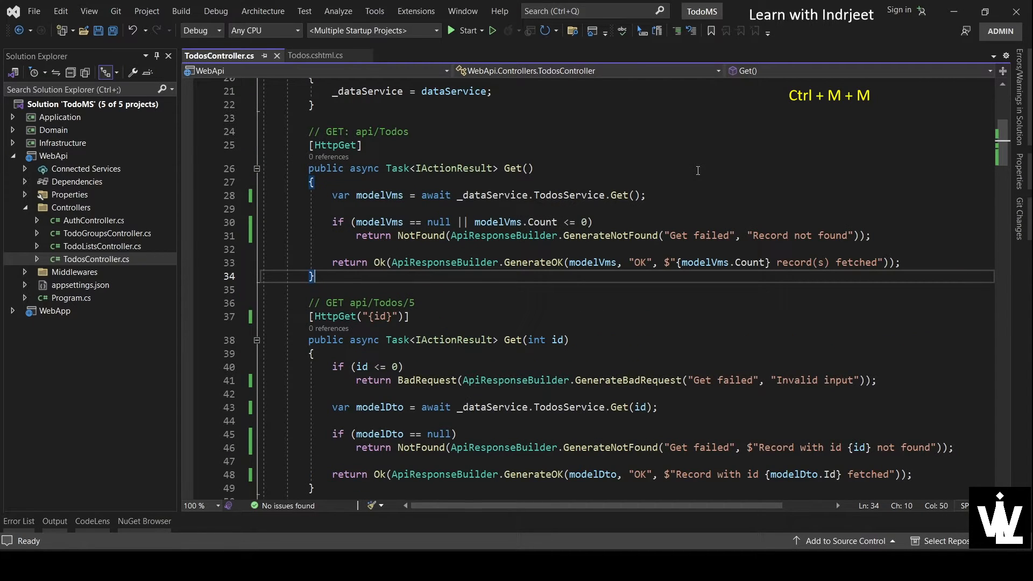
mouse_move(374, 211)
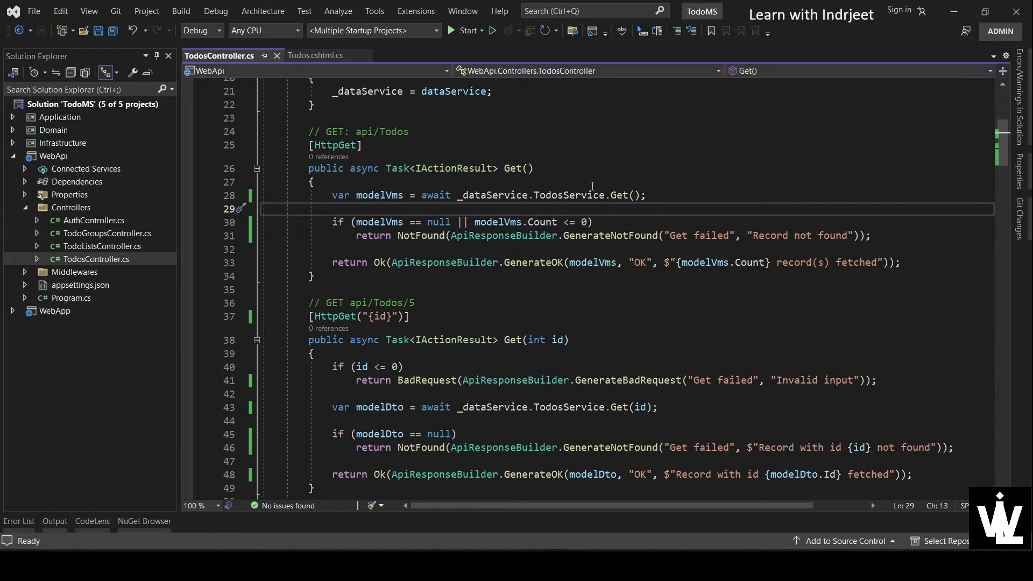
- Collapse every method to its signature with Ctrl+M,O, then expand all folded regions
left_click(531, 168)
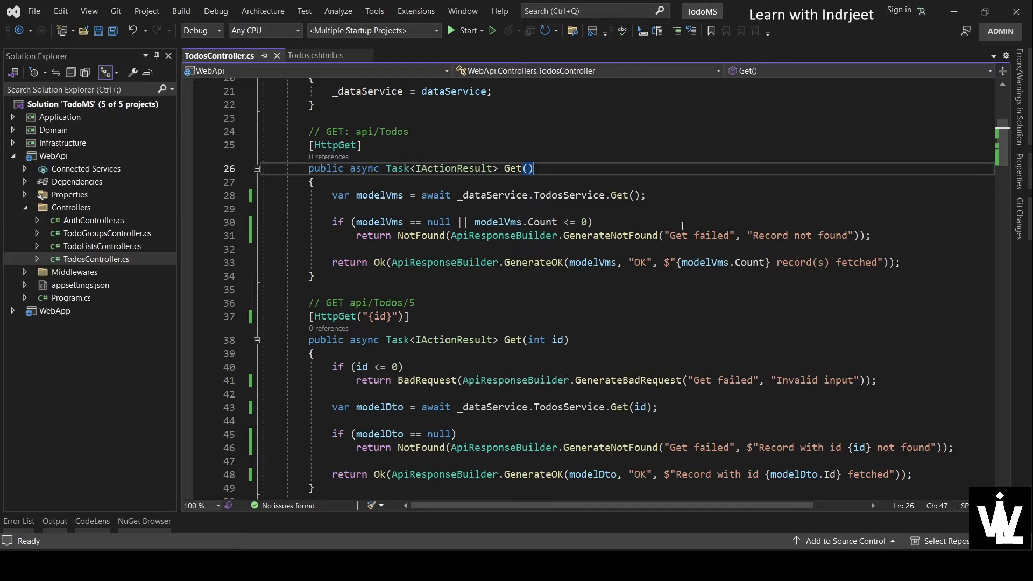
key("ctrl+m")
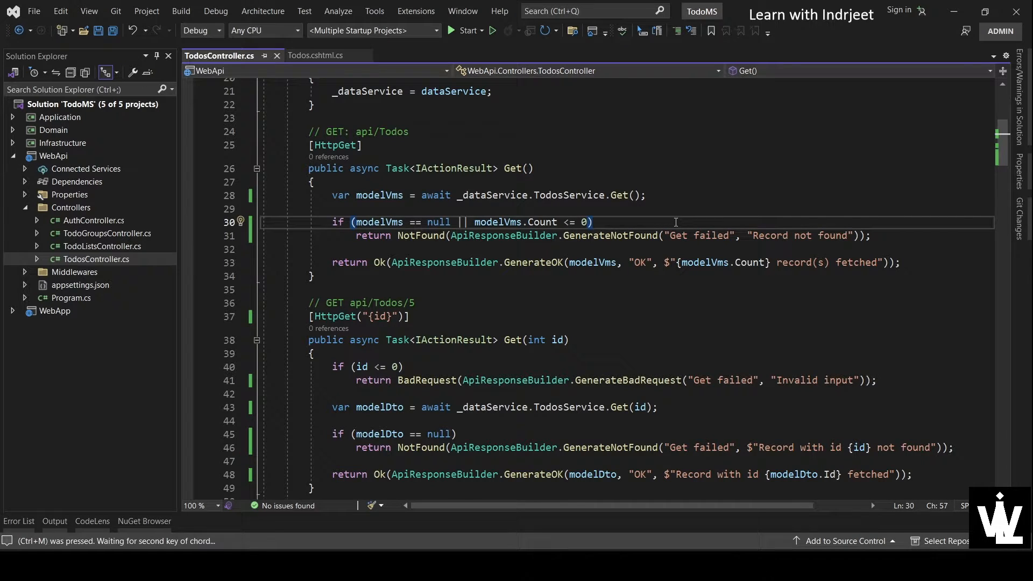
key("ctrl+m+o")
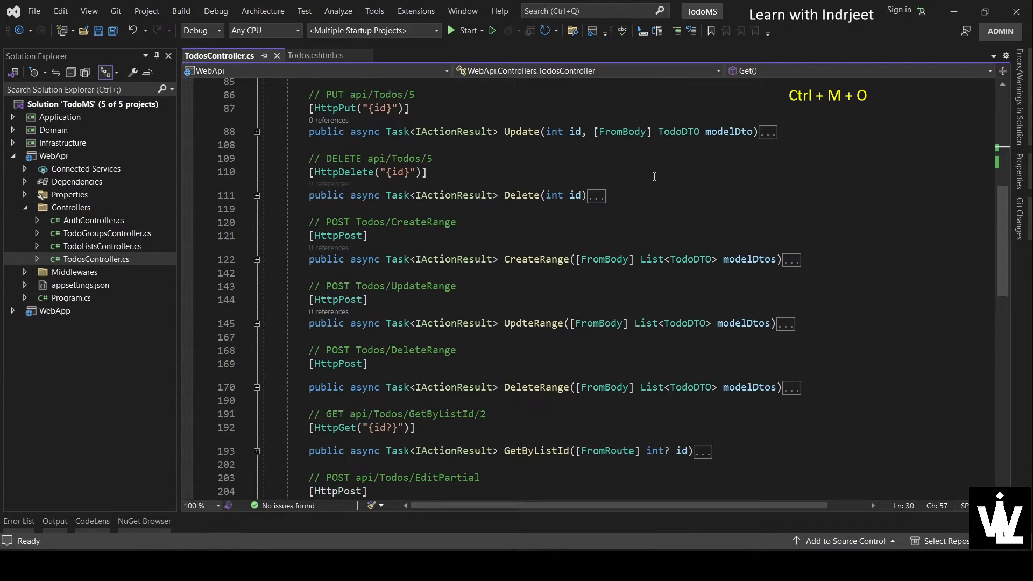
scroll("down", 3)
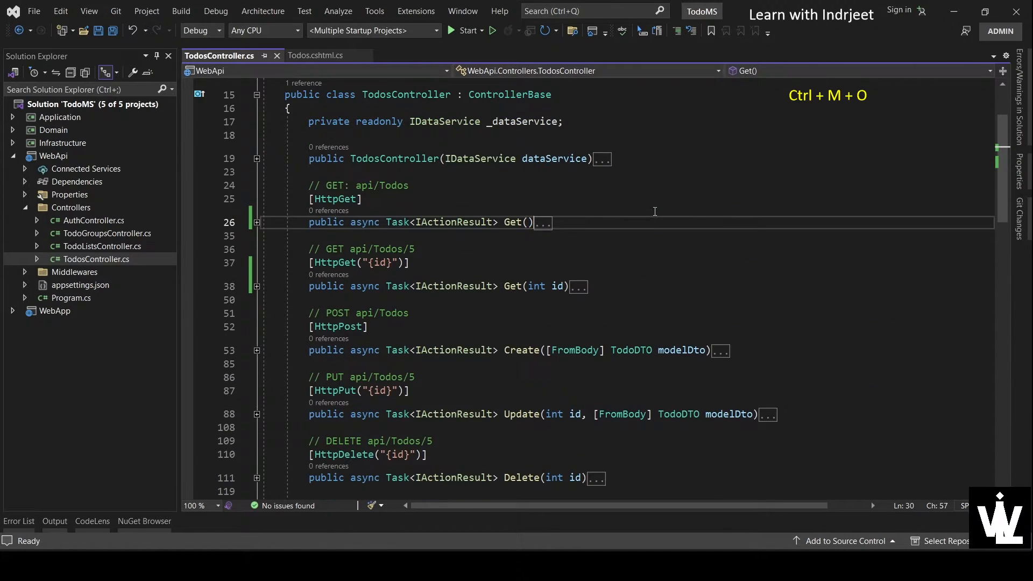
scroll("down", 3)
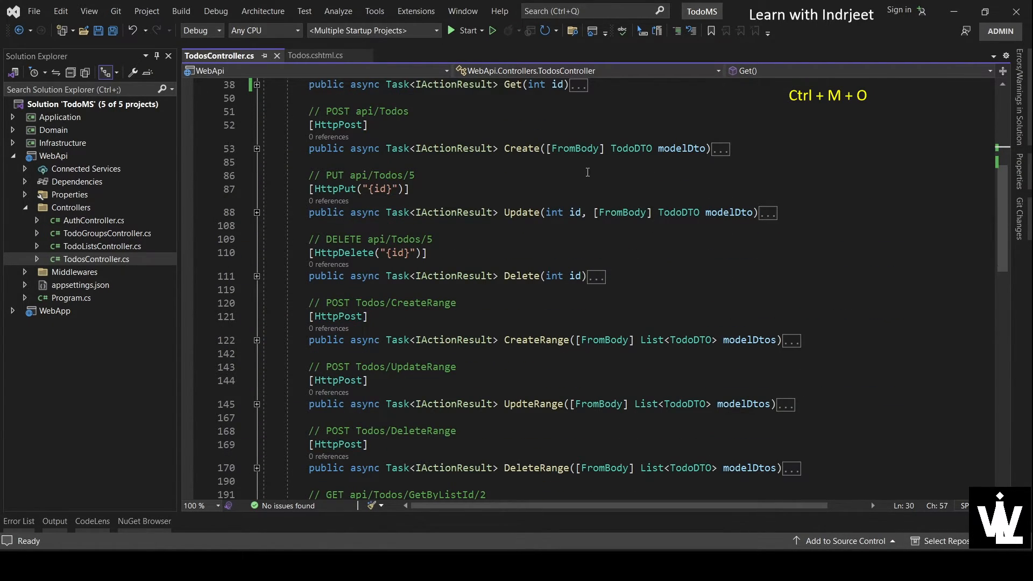
key("ctrl+m")
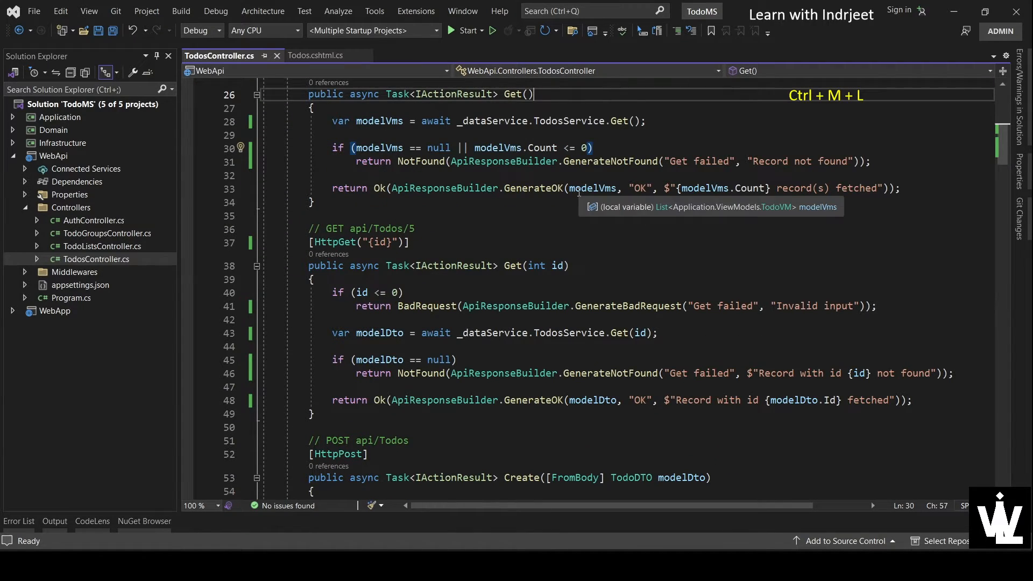
scroll("up", 3)
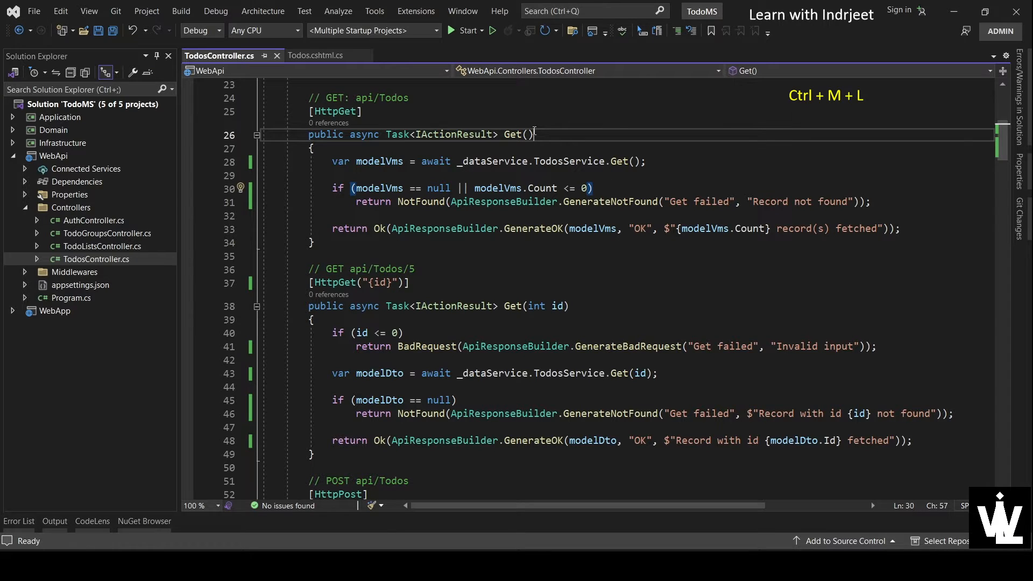
scroll("up", 3)
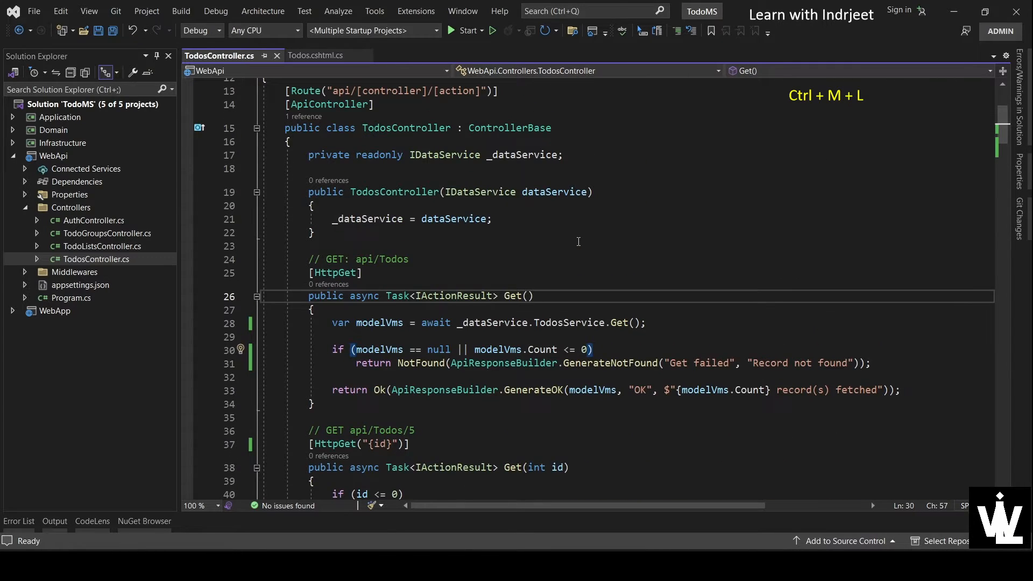
scroll("down", 3)
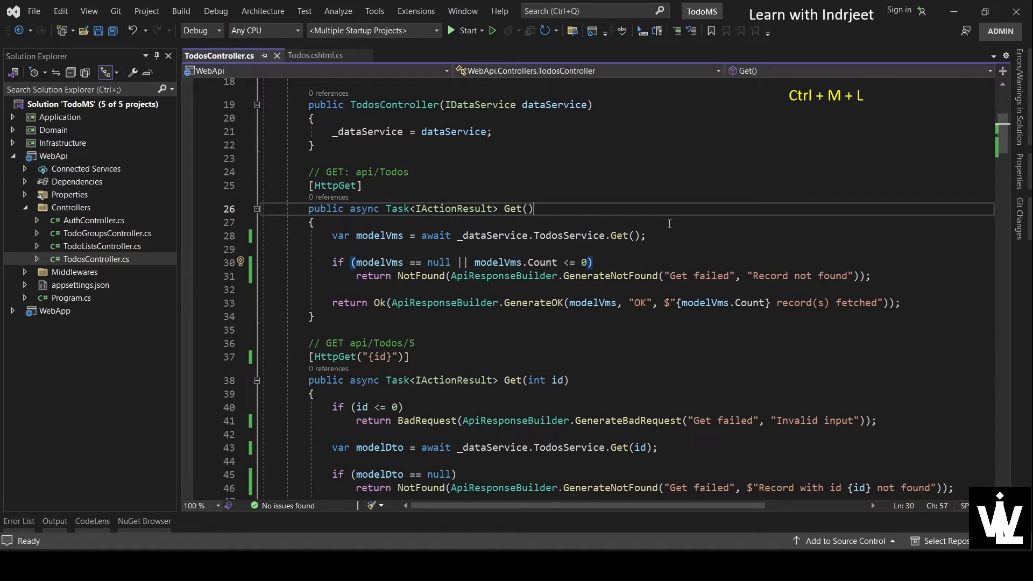
scroll("down", 3)
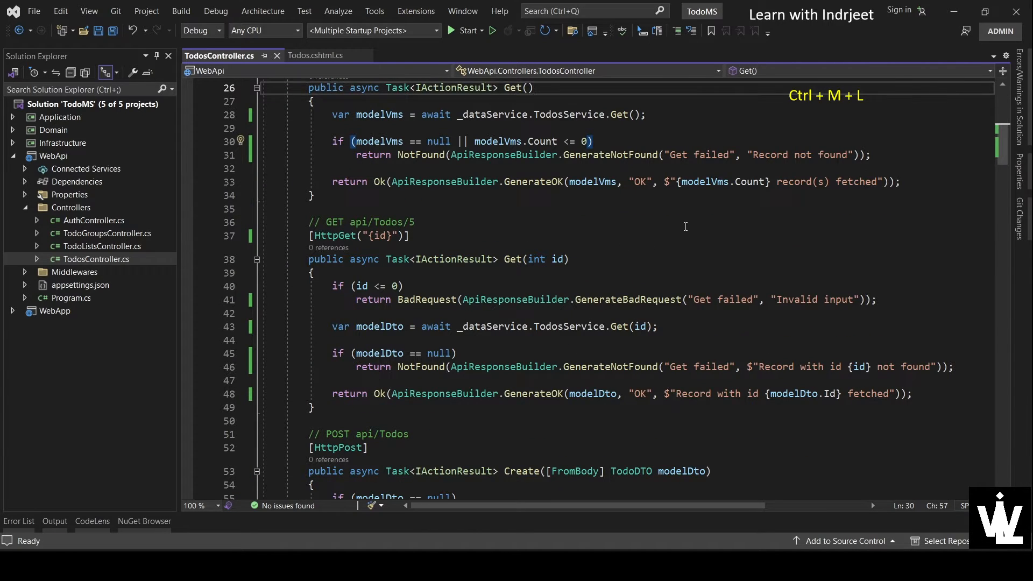
- Toggle all outlining with Ctrl+M,L and return to the top of the file
key("Ctrl+M+L")
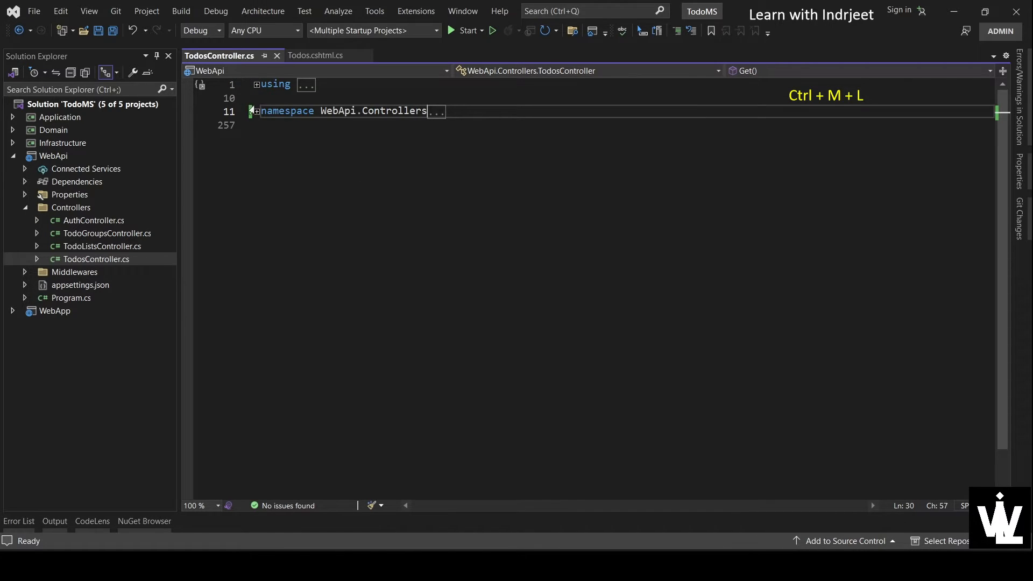
mouse_move(610, 178)
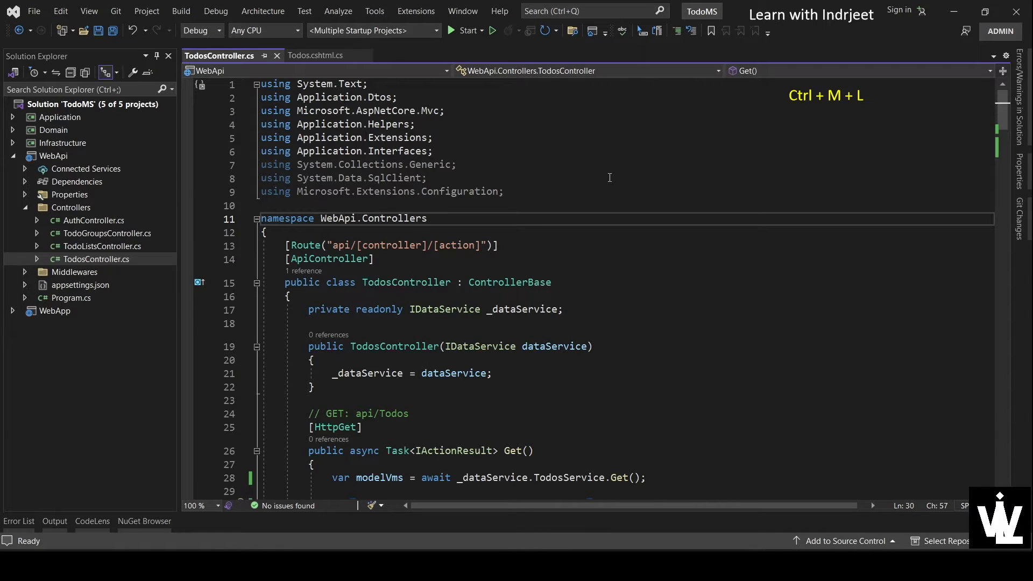
scroll("down", 3)
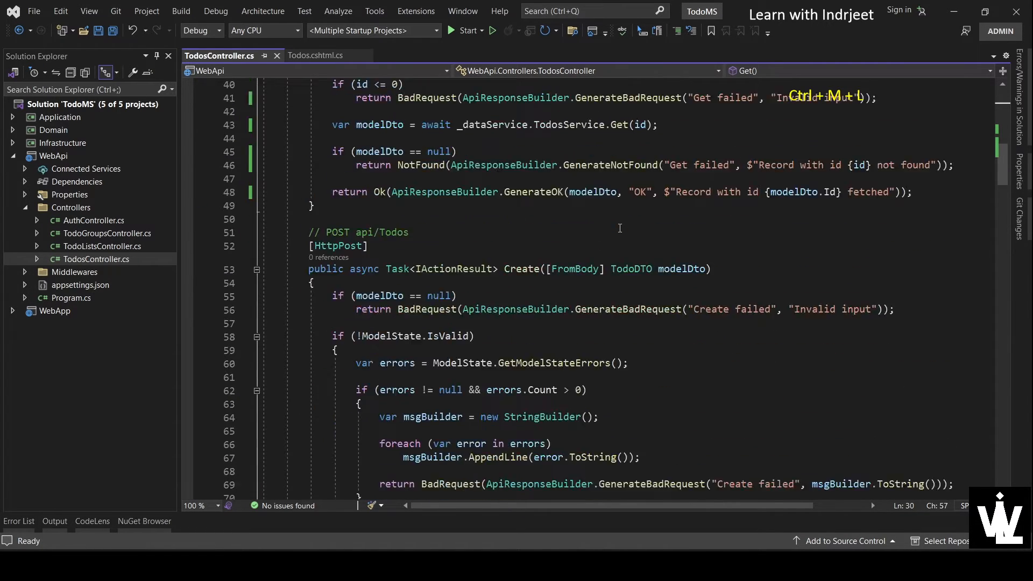
scroll("down", 3)
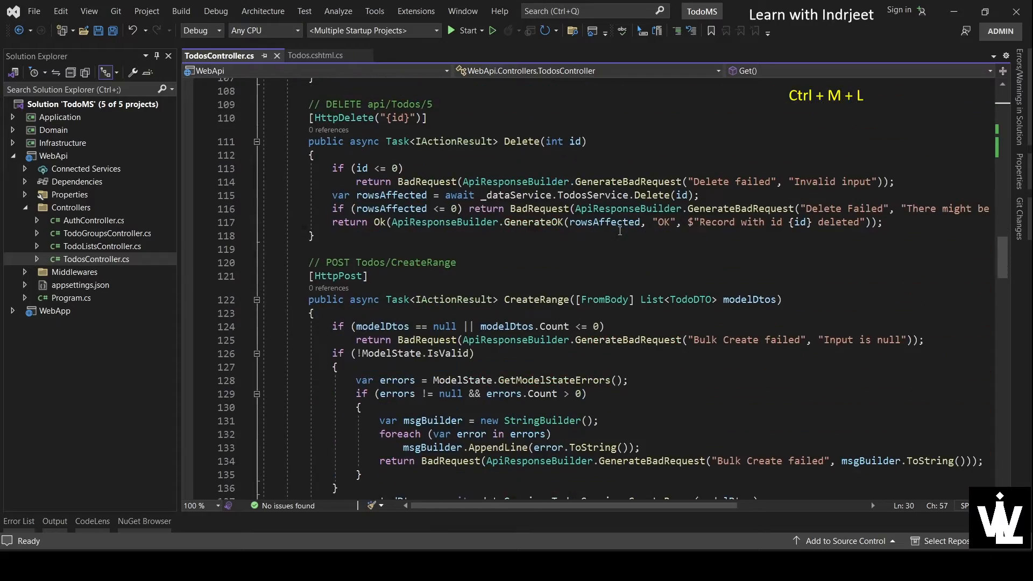
scroll("down", 3)
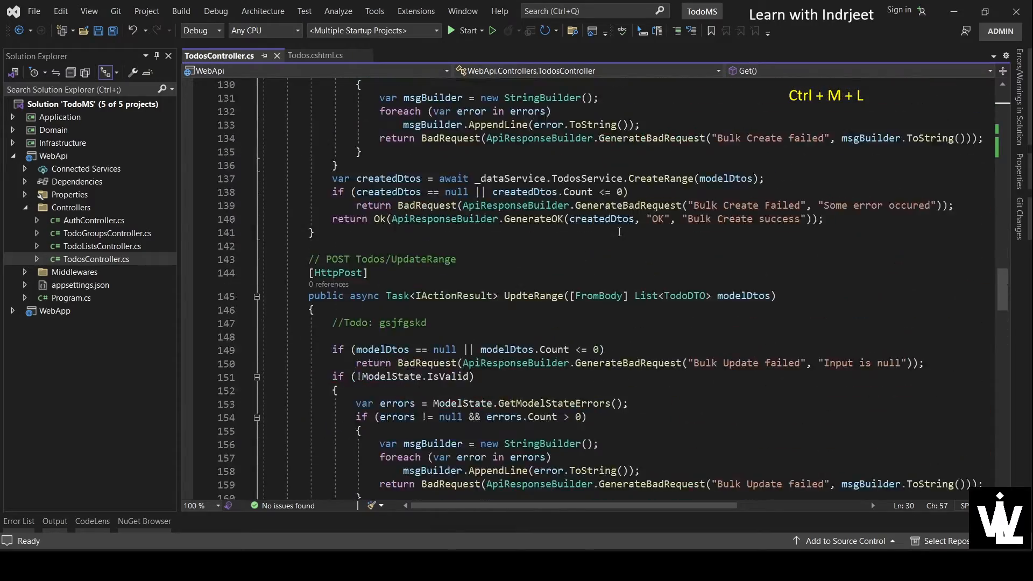
key("ctrl+Home")
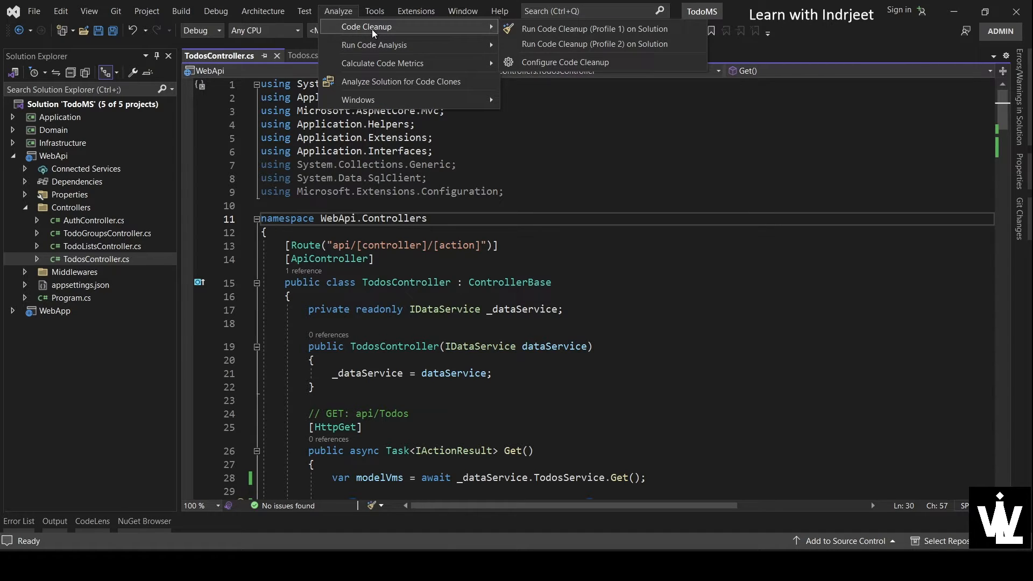
mouse_move(565, 62)
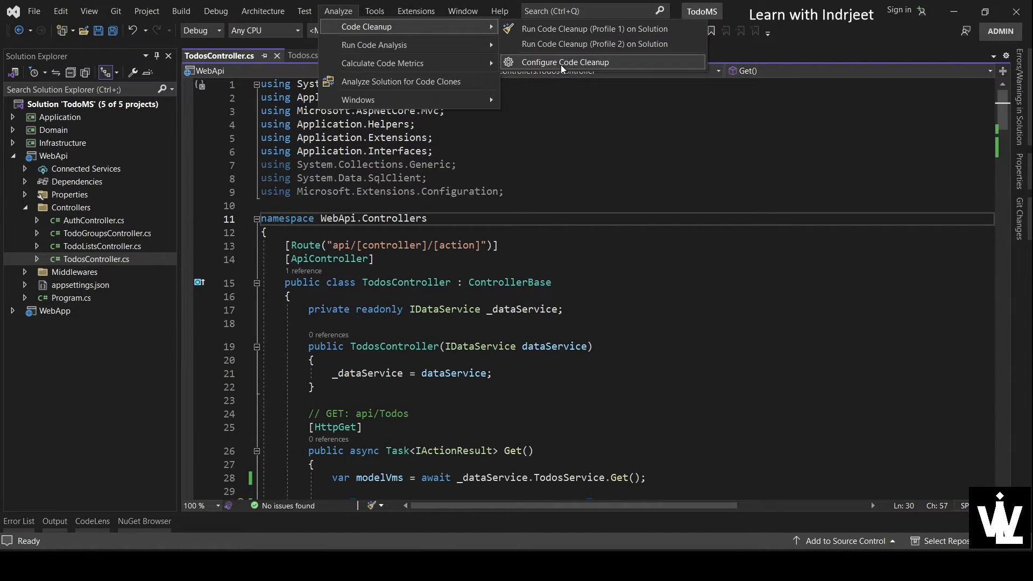
- Compare Profile 2 with the default Profile 1 in Configure Code Cleanup and keep Profile 1
left_click(565, 61)
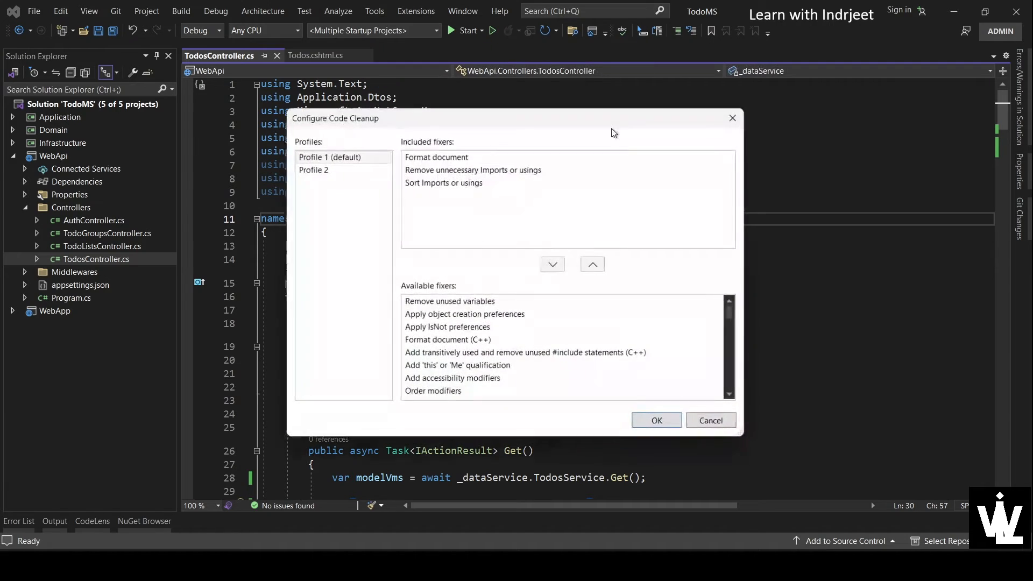
left_click(313, 169)
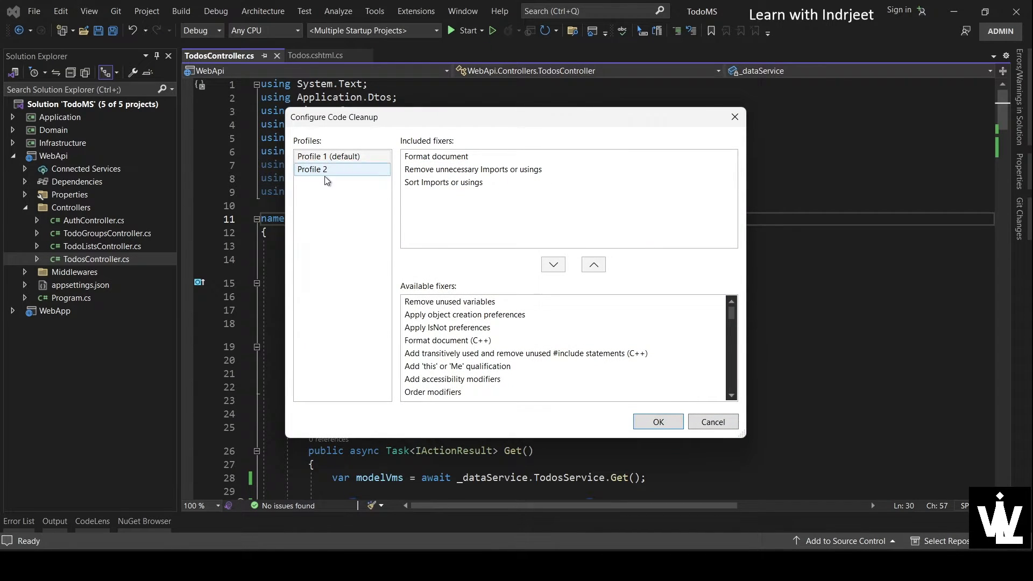
left_click(328, 156)
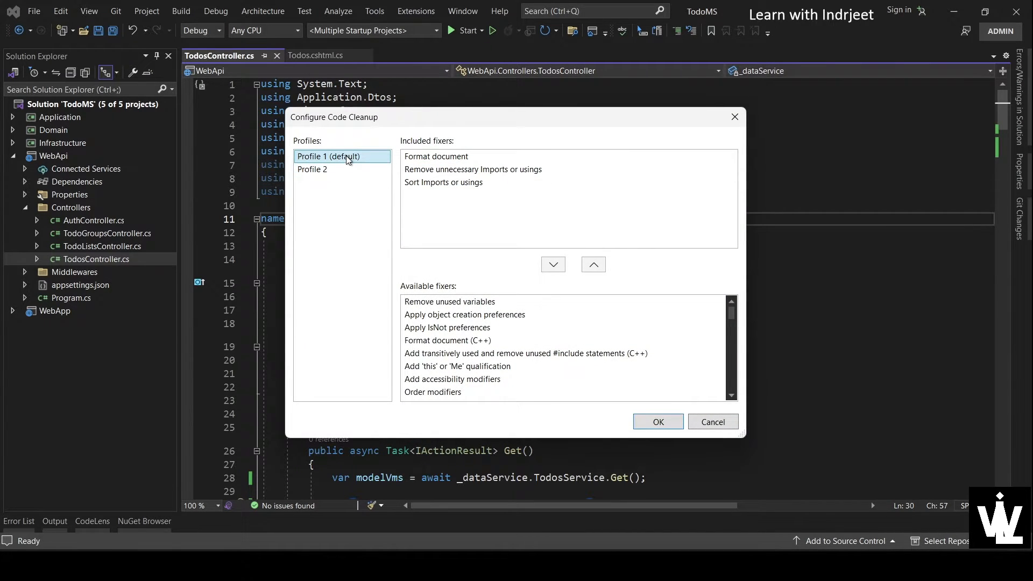
mouse_move(427, 146)
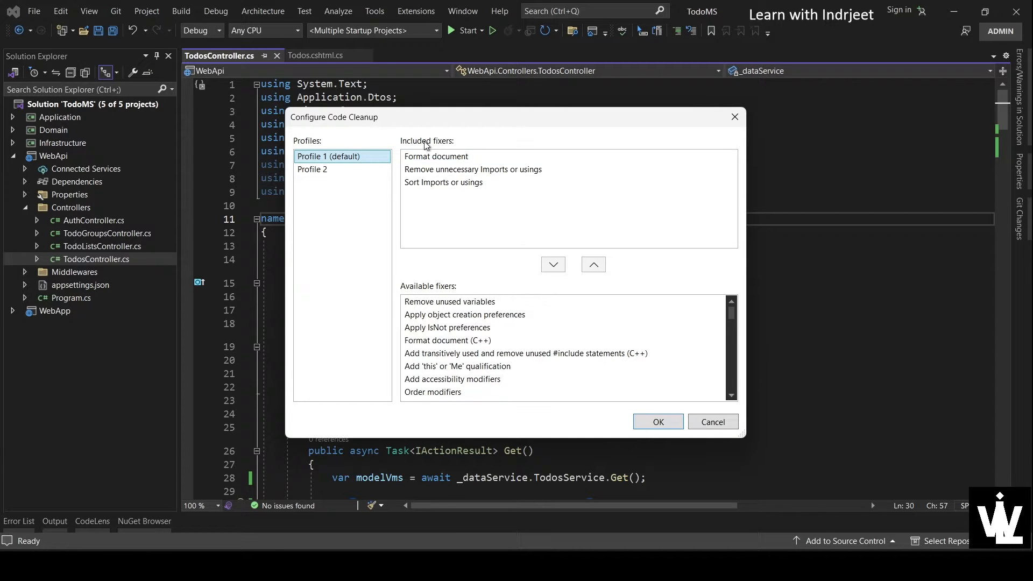
left_click(443, 183)
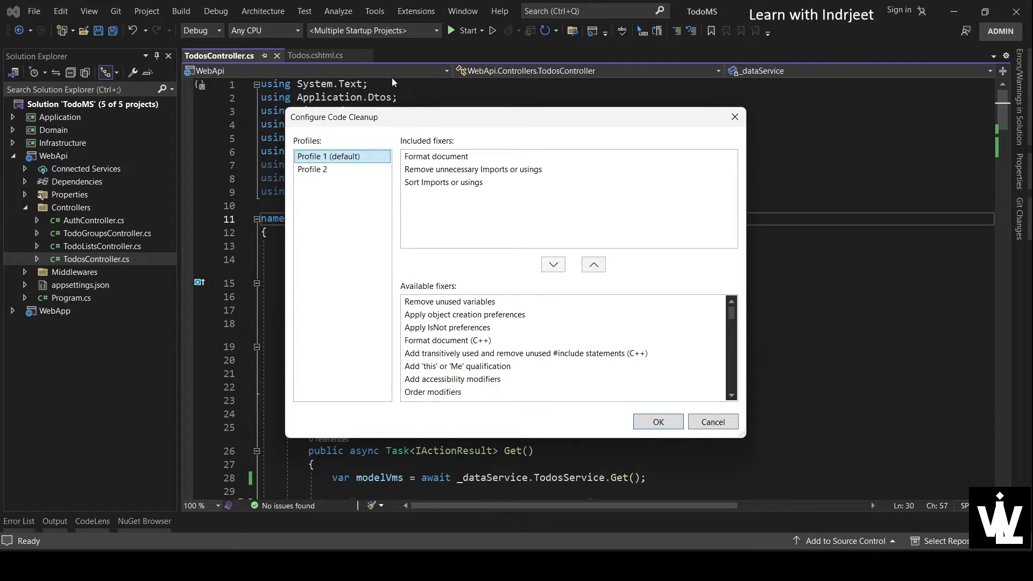
mouse_move(462, 209)
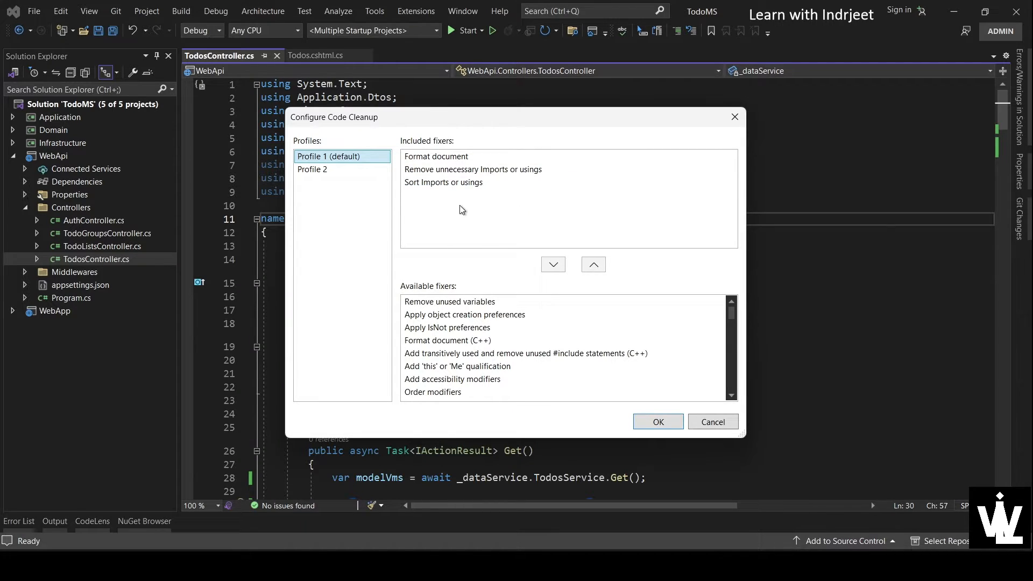
- Confirm Profile 1's fixers — Format document, Remove unnecessary usings, Sort usings — and accept with OK
left_click(436, 156)
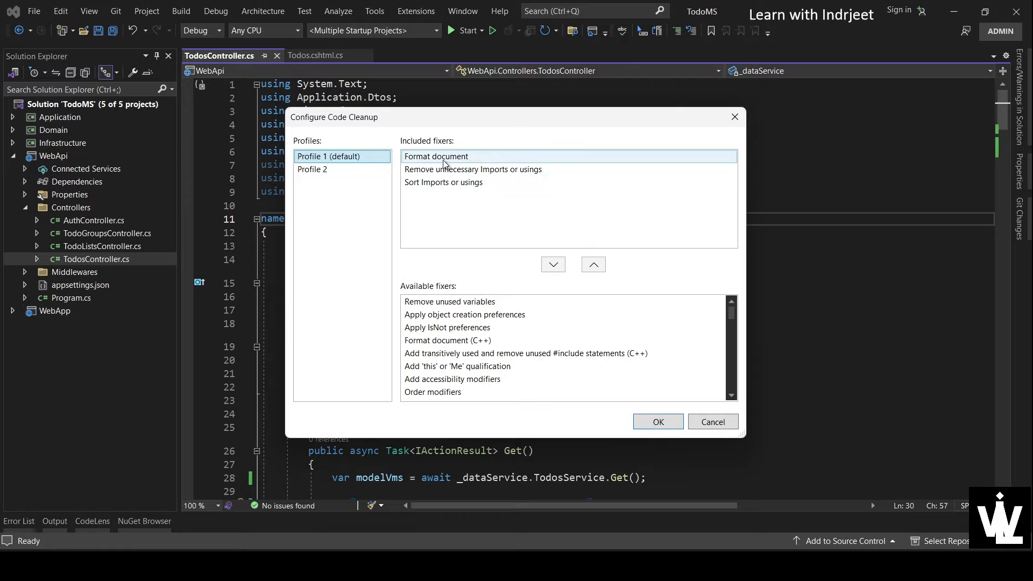
left_click(473, 169)
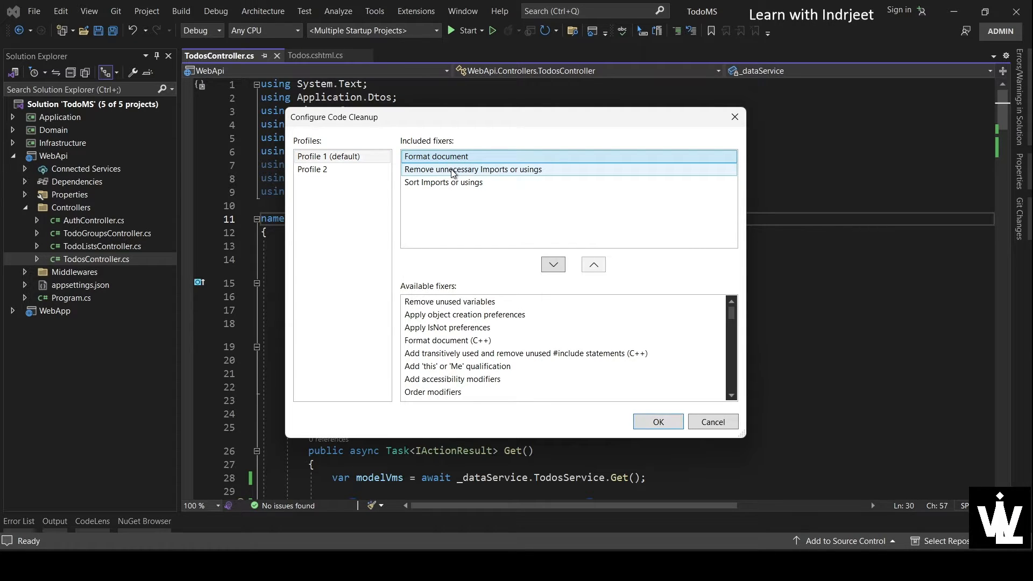
left_click(473, 169)
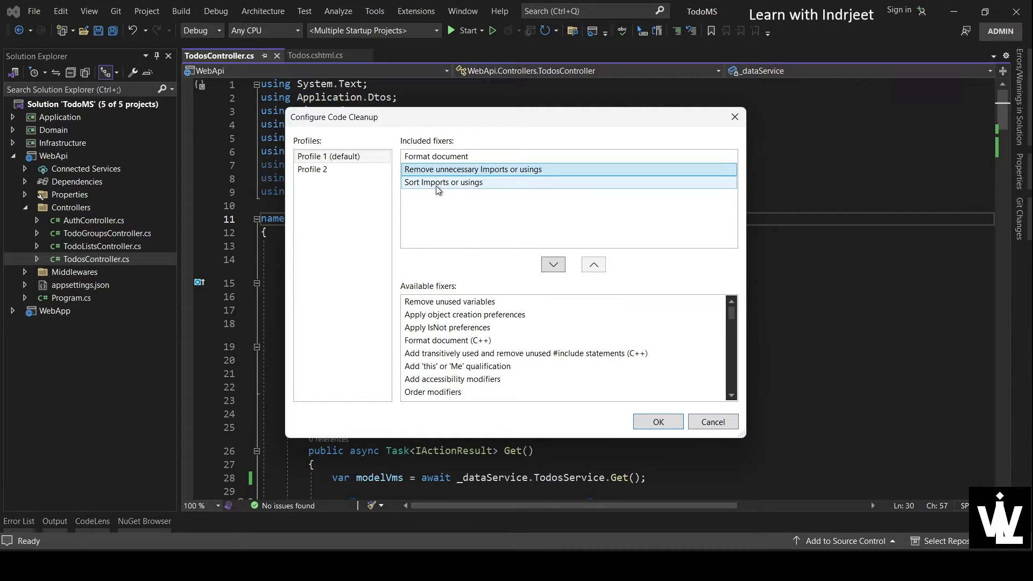
left_click(442, 181)
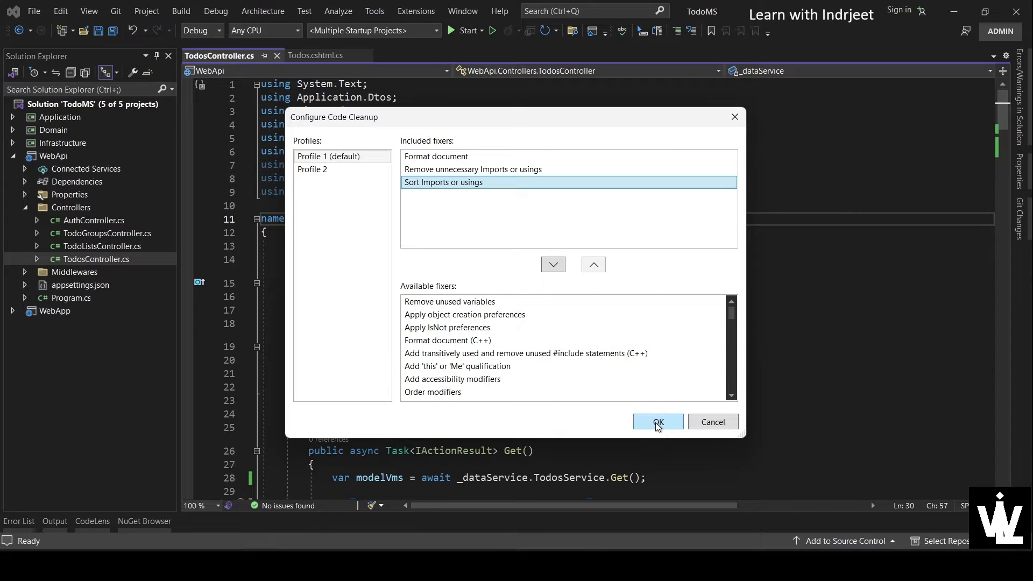
left_click(657, 422)
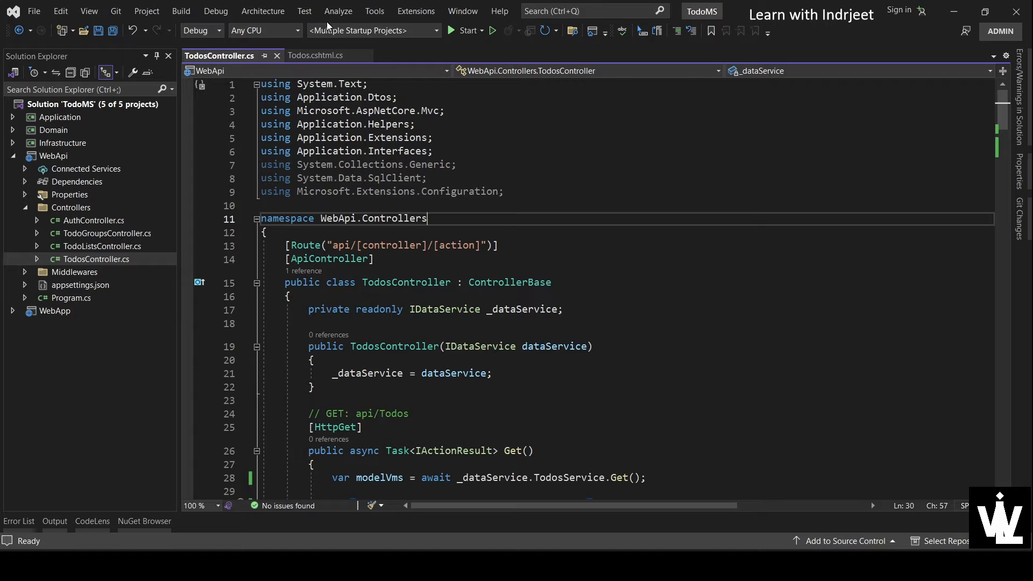
left_click(337, 11)
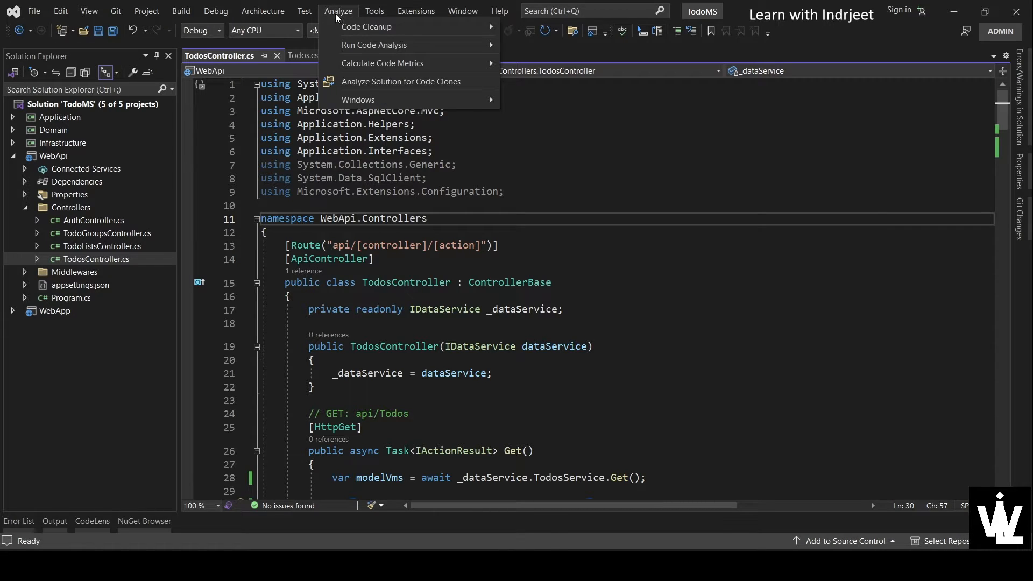
mouse_move(366, 26)
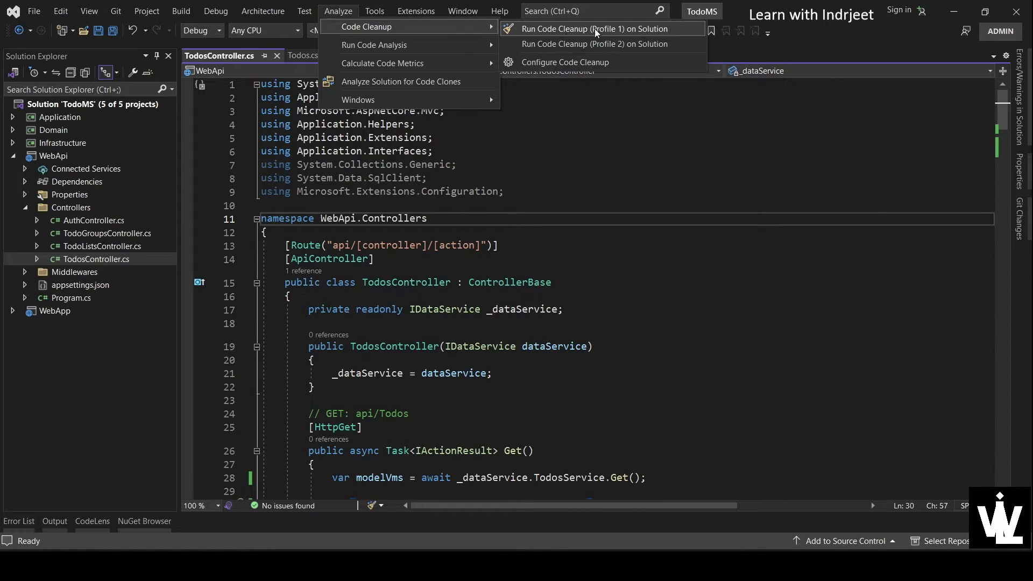
mouse_move(552, 186)
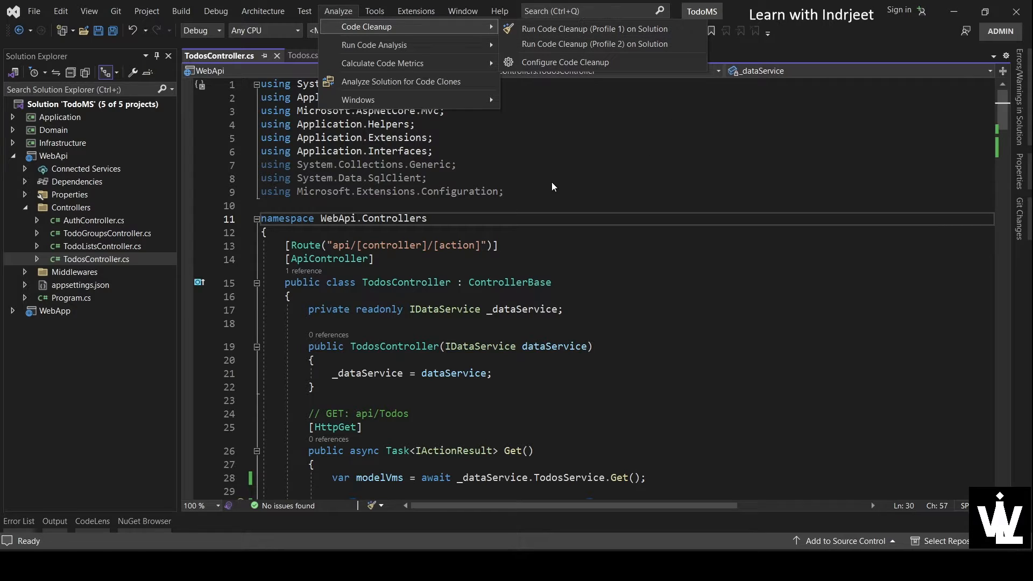
mouse_move(494, 166)
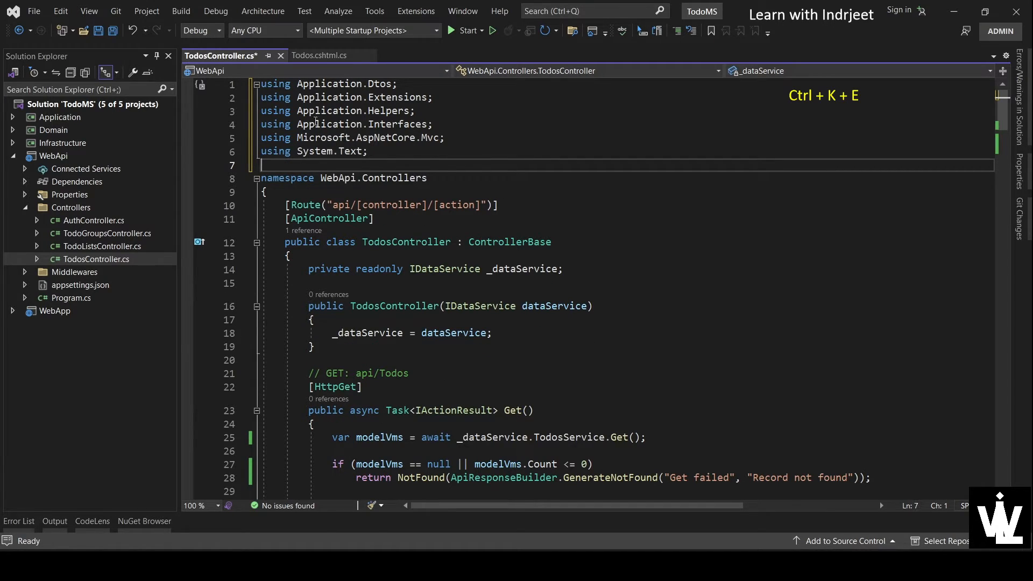
mouse_move(523, 158)
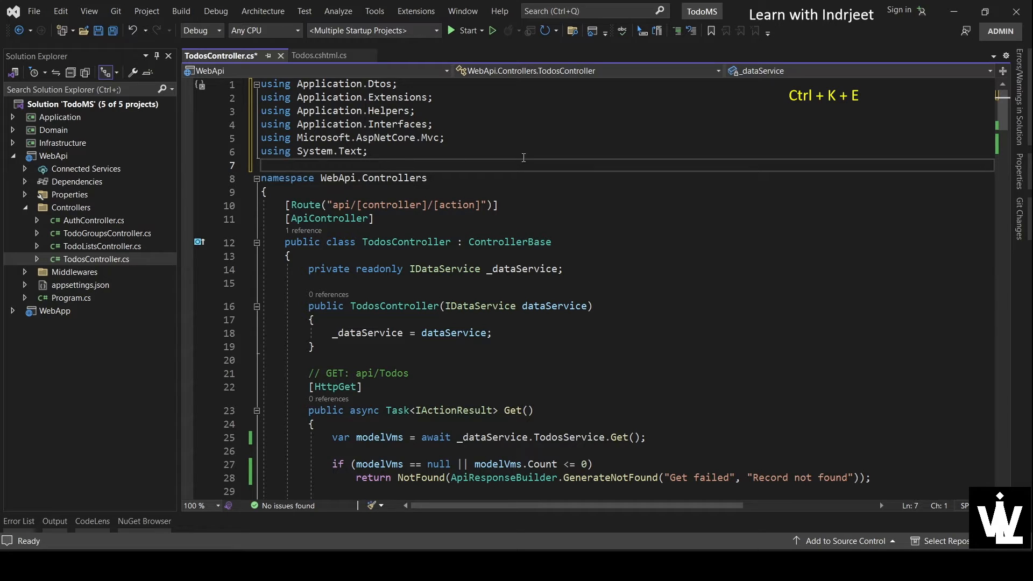
scroll("down", 3)
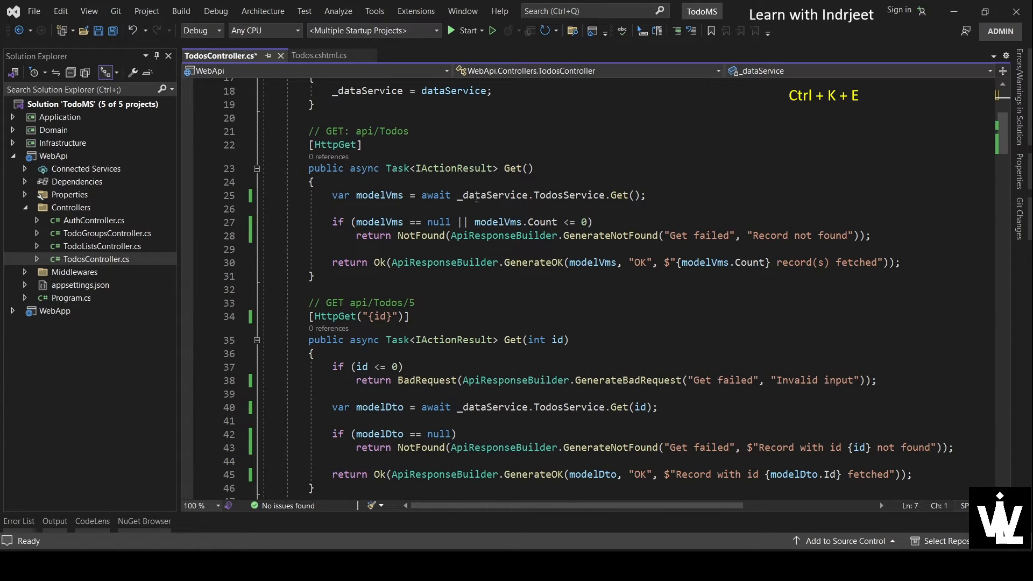
scroll("down", 3)
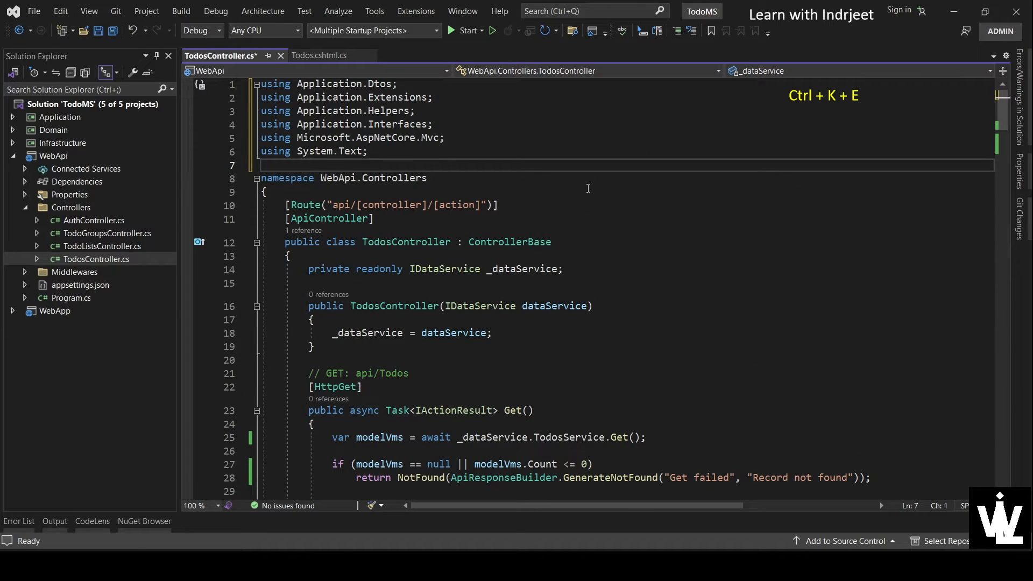
scroll("down", 3)
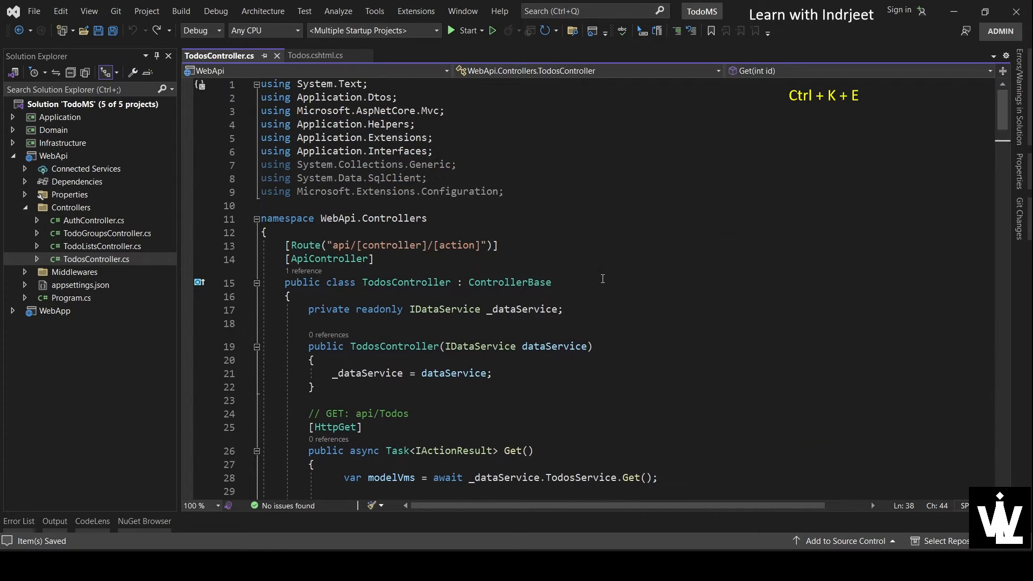
mouse_move(323, 169)
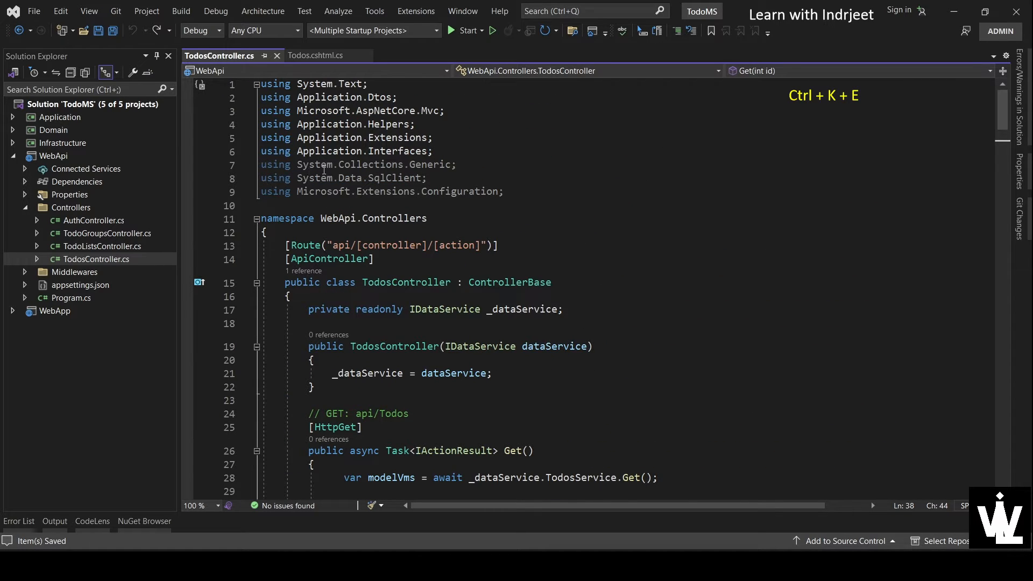
mouse_move(320, 84)
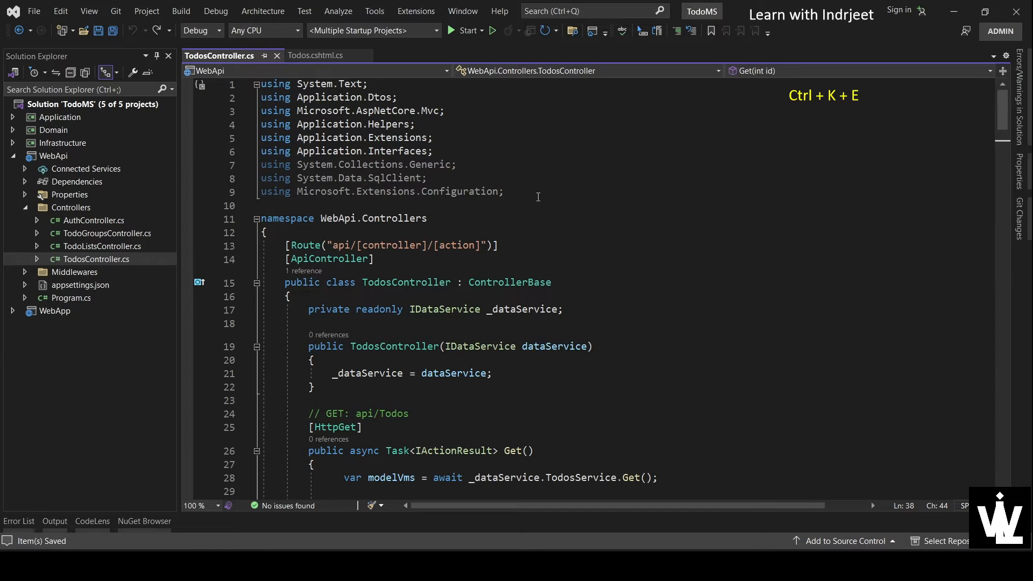
scroll("down", 3)
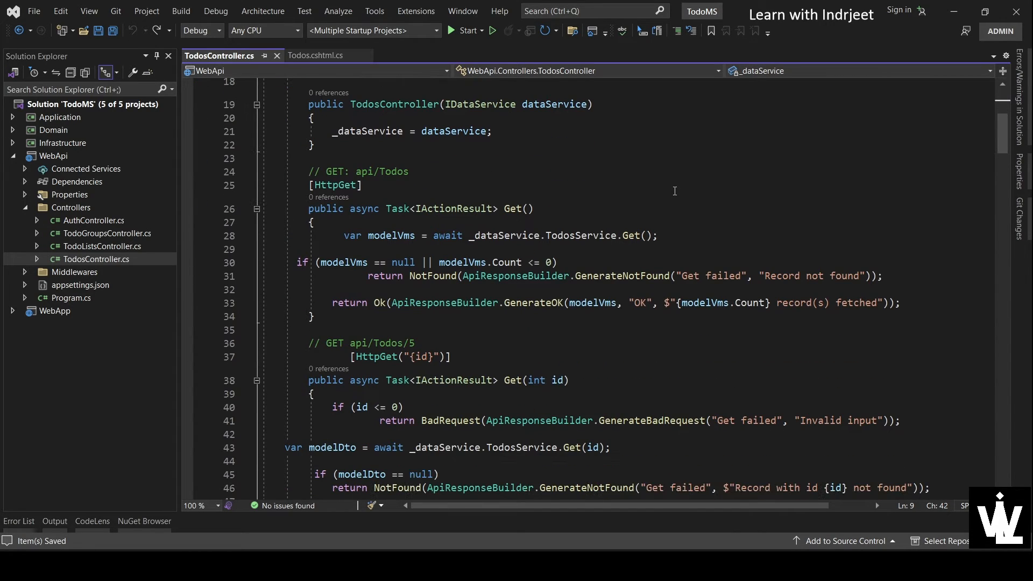
mouse_move(739, 183)
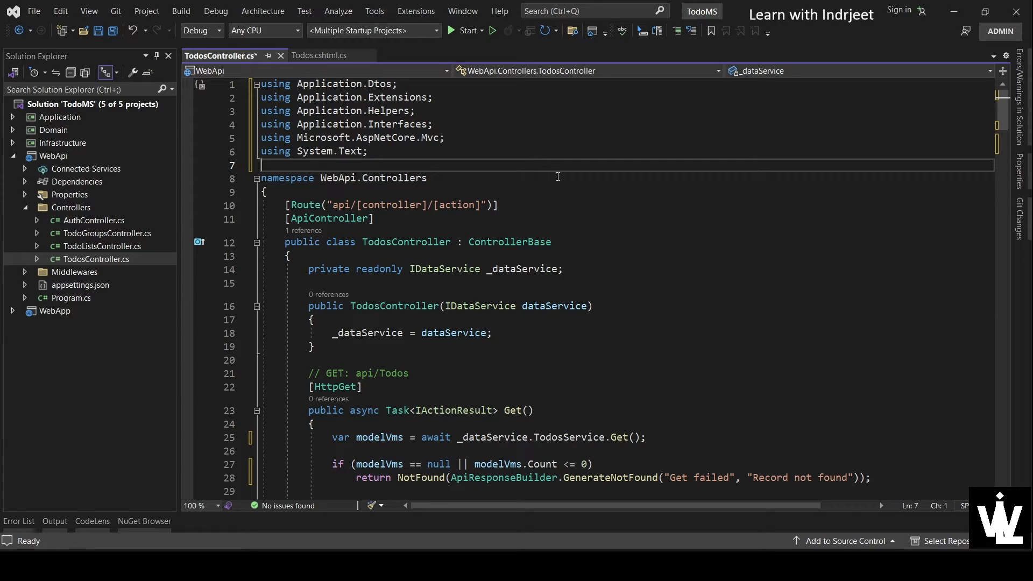
mouse_move(591, 180)
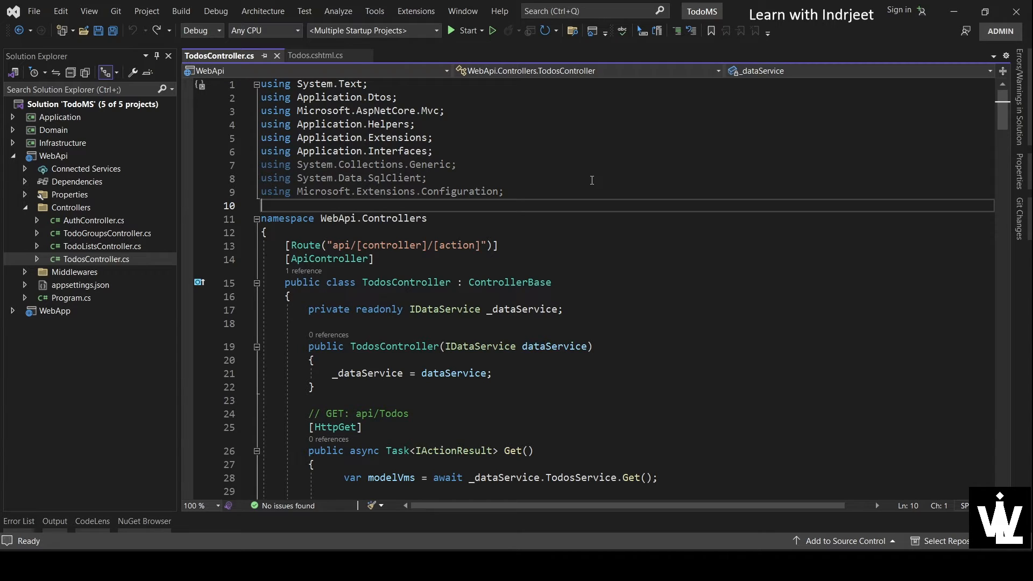
mouse_move(587, 183)
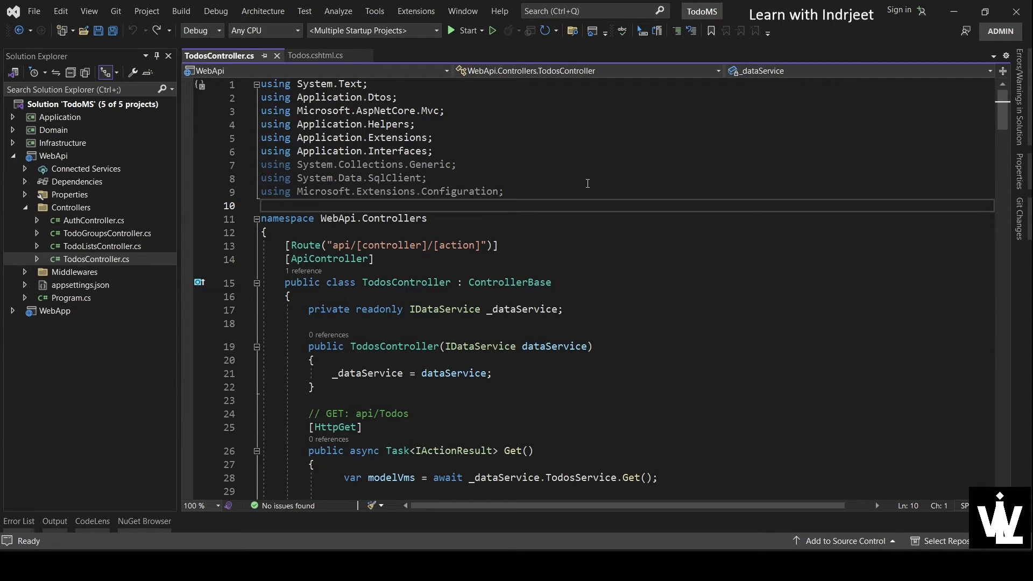
key("ctrl+s")
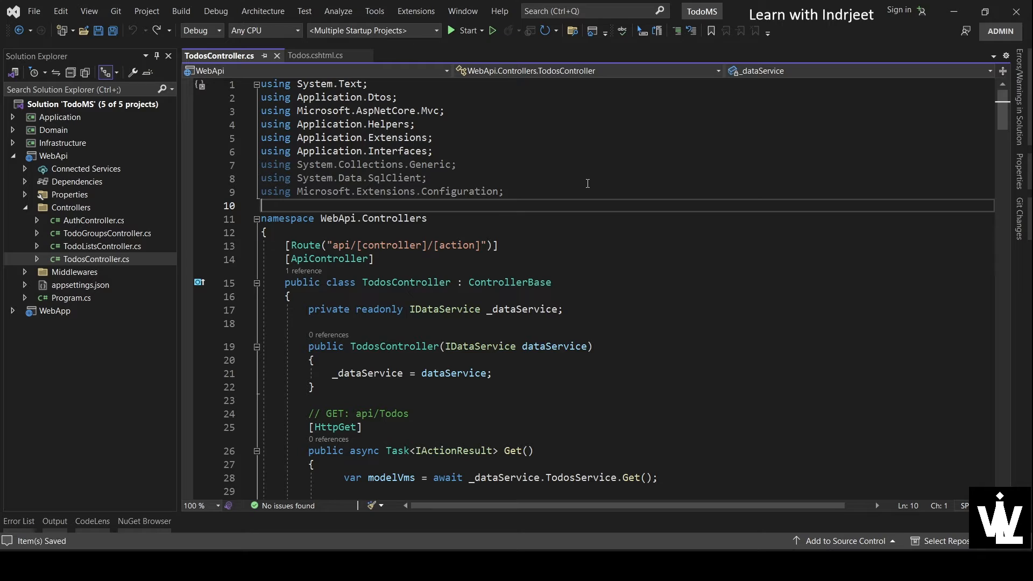
mouse_move(511, 151)
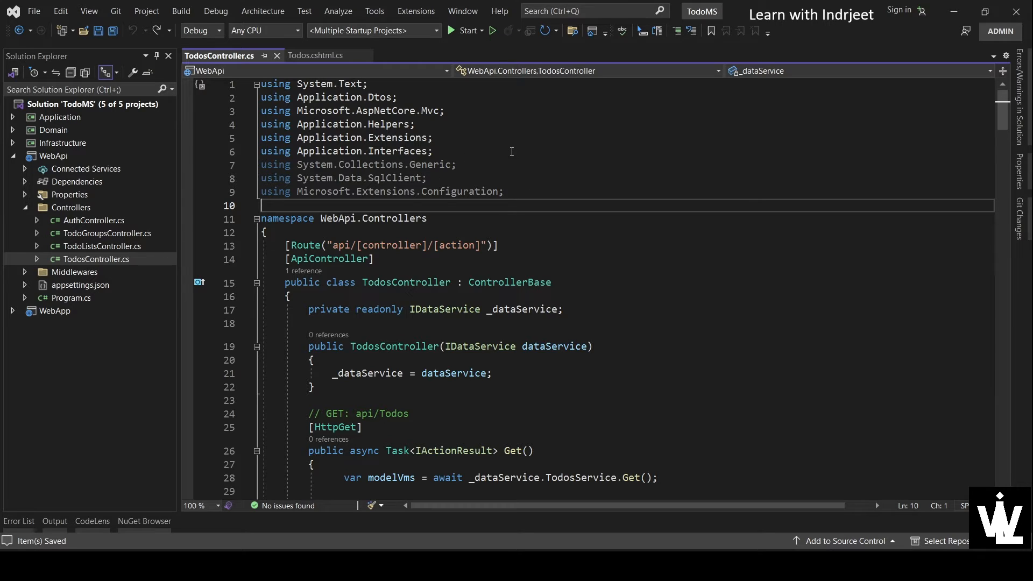
mouse_move(503, 168)
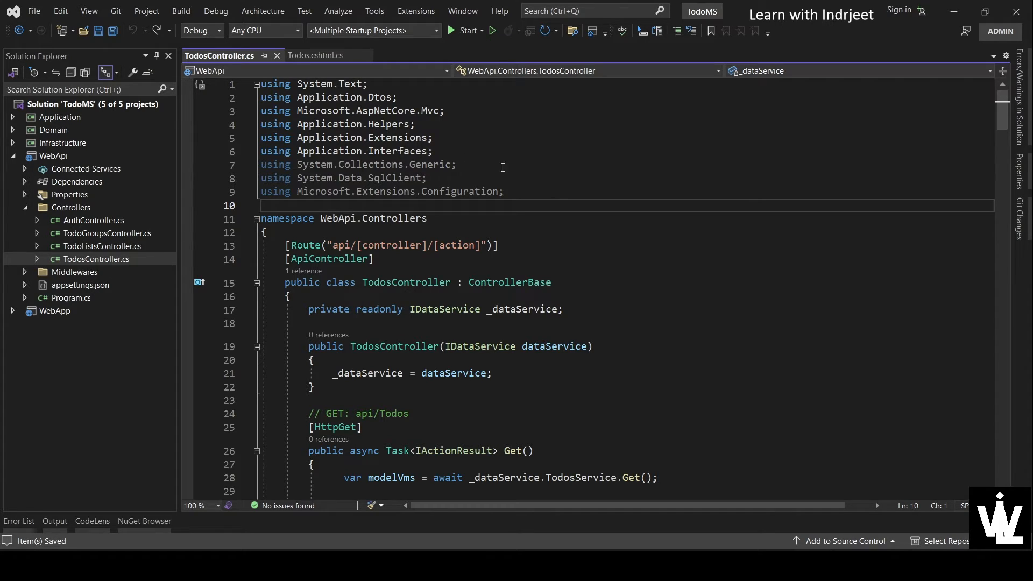
mouse_move(484, 144)
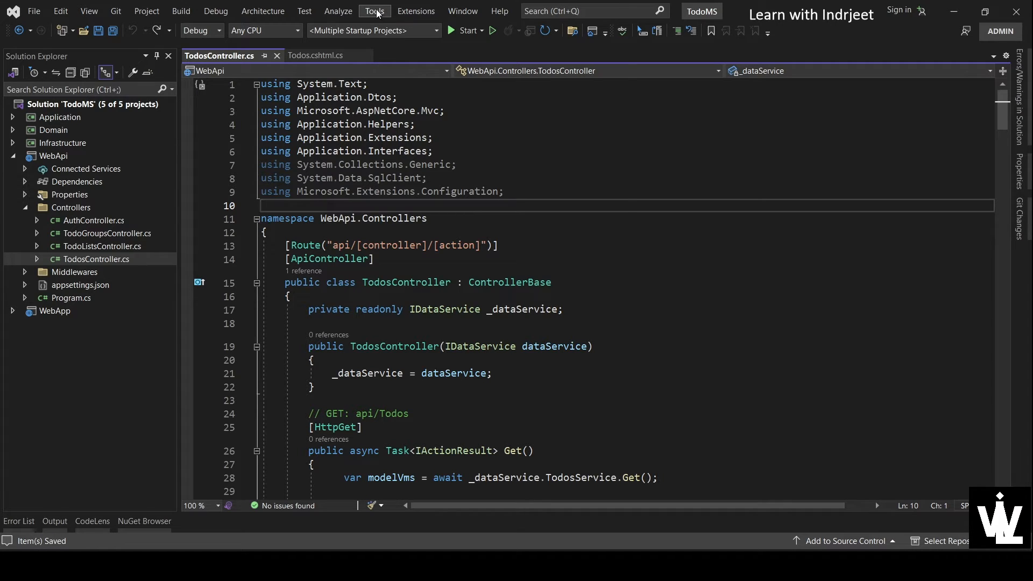
- Enable Run Code Cleanup profile on Save under Tools > Options > Text Editor > Code Cleanup
left_click(374, 11)
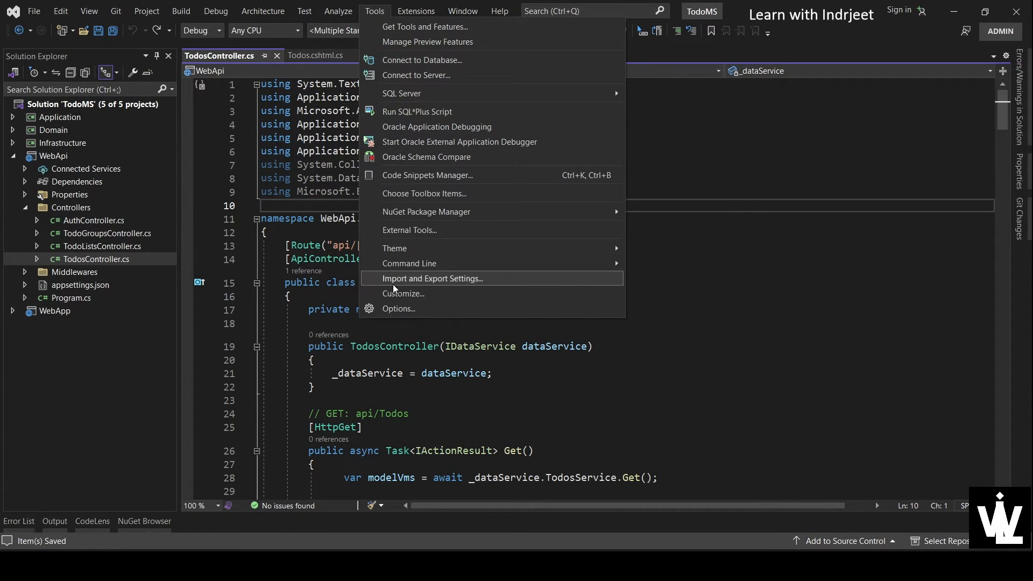
left_click(398, 309)
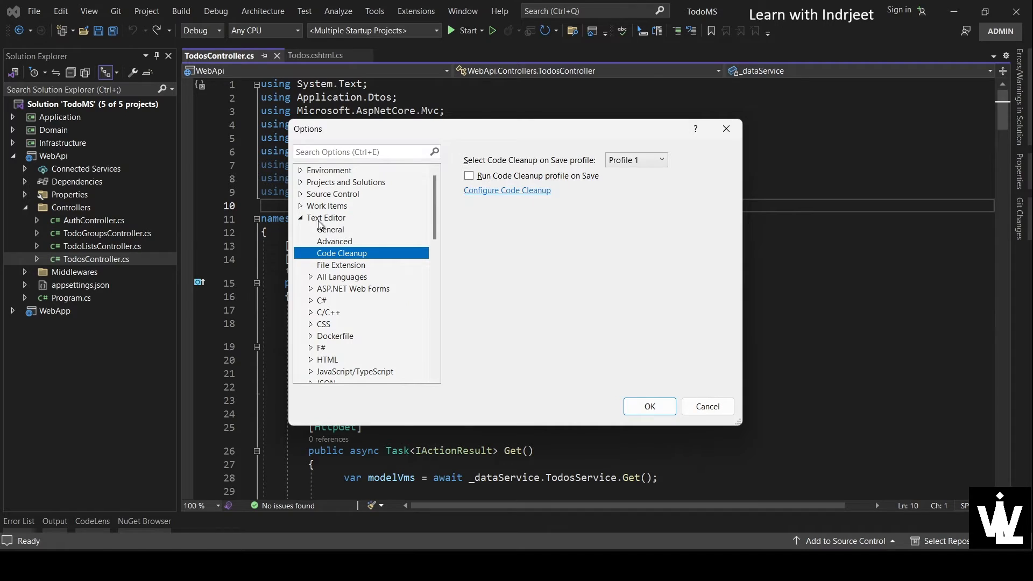
left_click(325, 217)
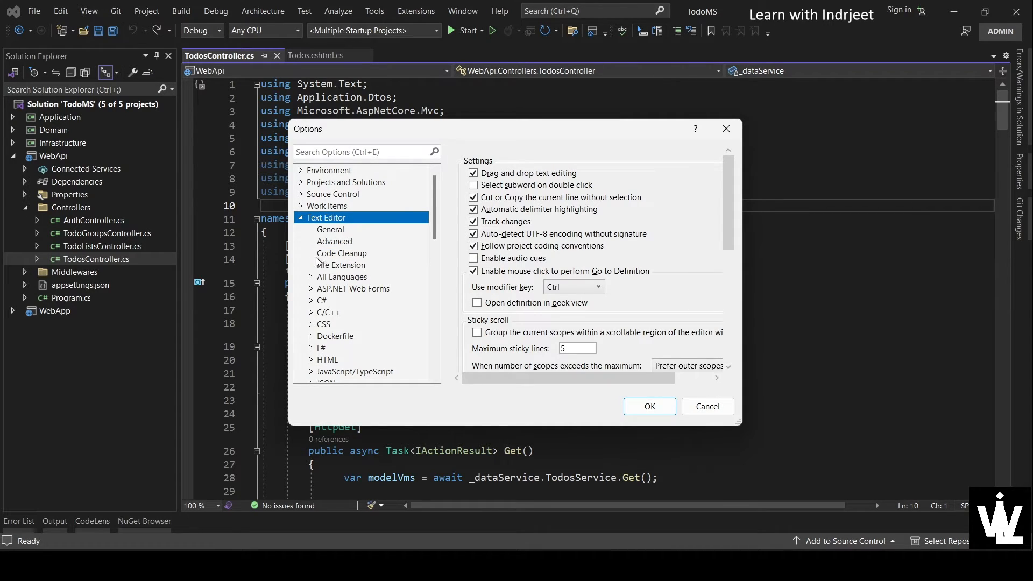
left_click(342, 253)
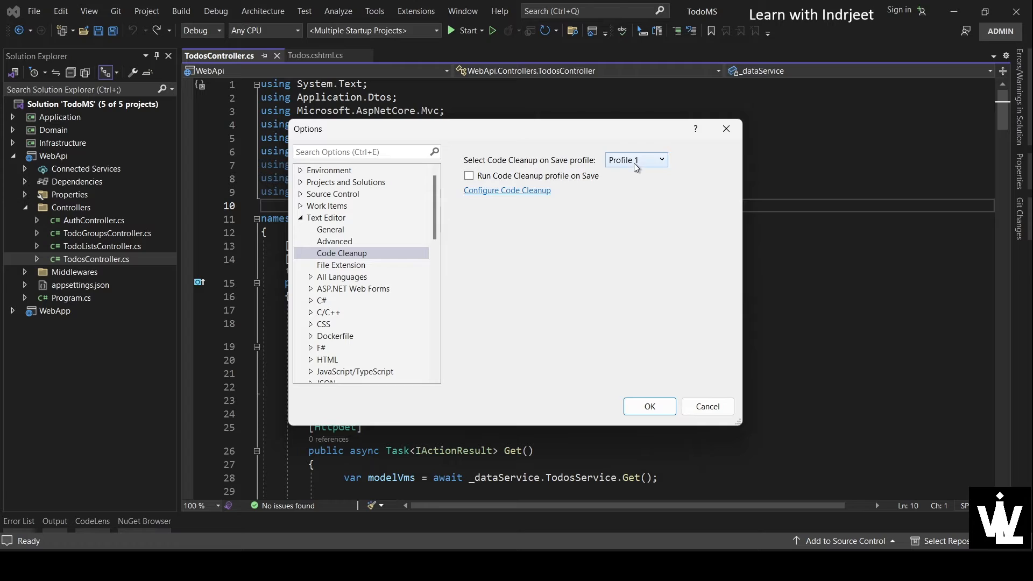
left_click(469, 175)
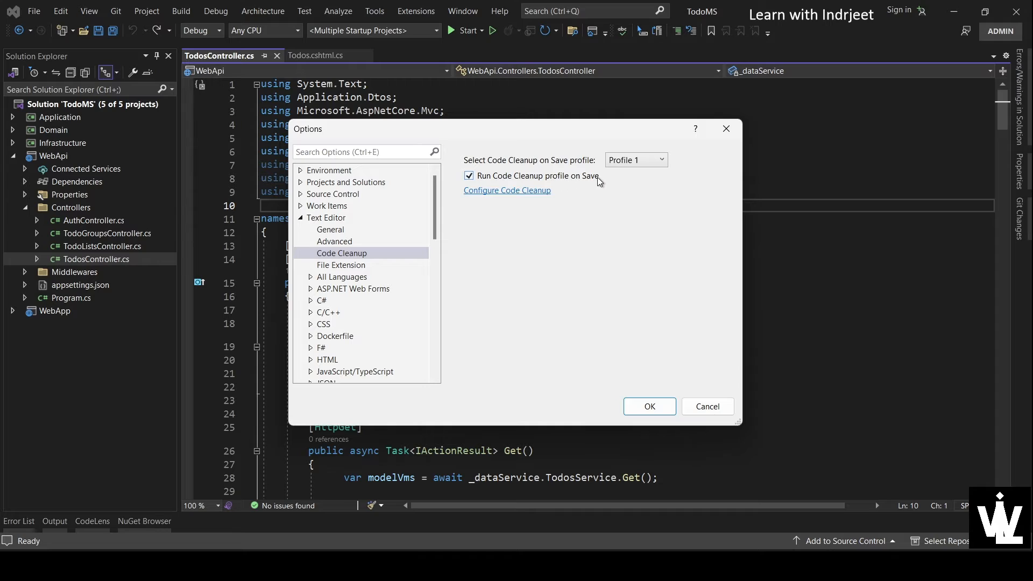
left_click(648, 407)
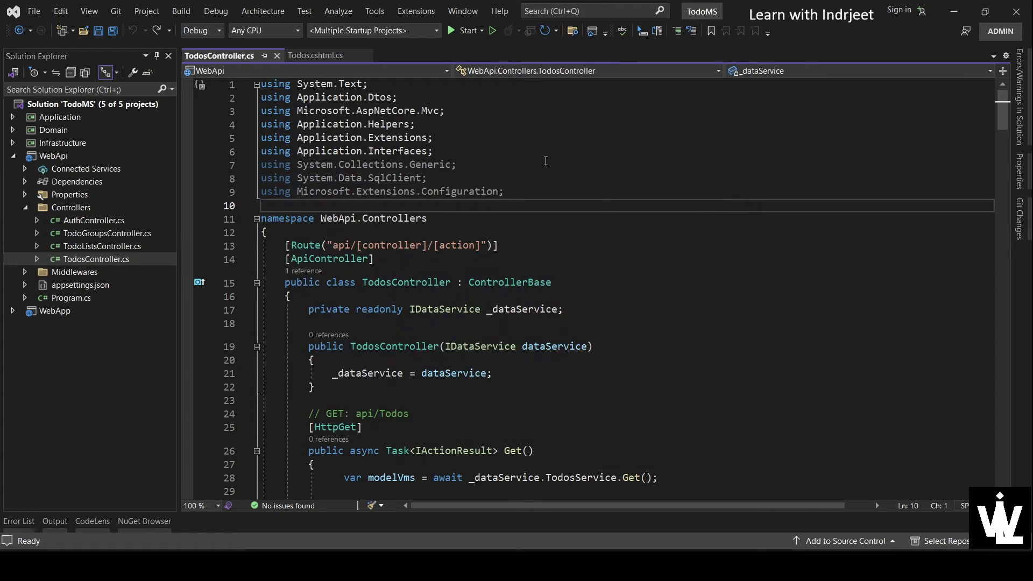
- Save TodosController.cs so cleanup leaves six alphabetically sorted usings, and review the result
left_click(602, 164)
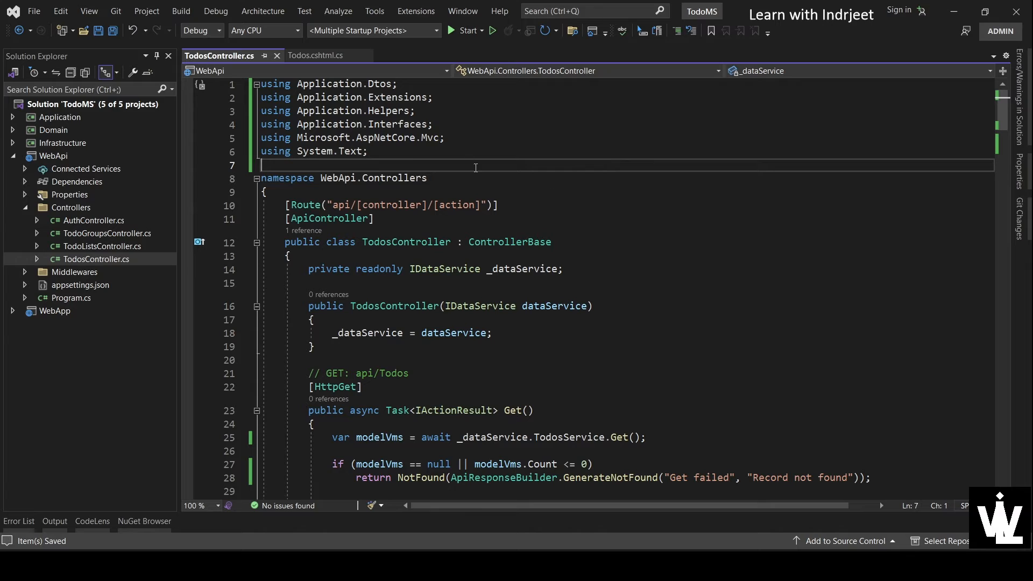
mouse_move(564, 213)
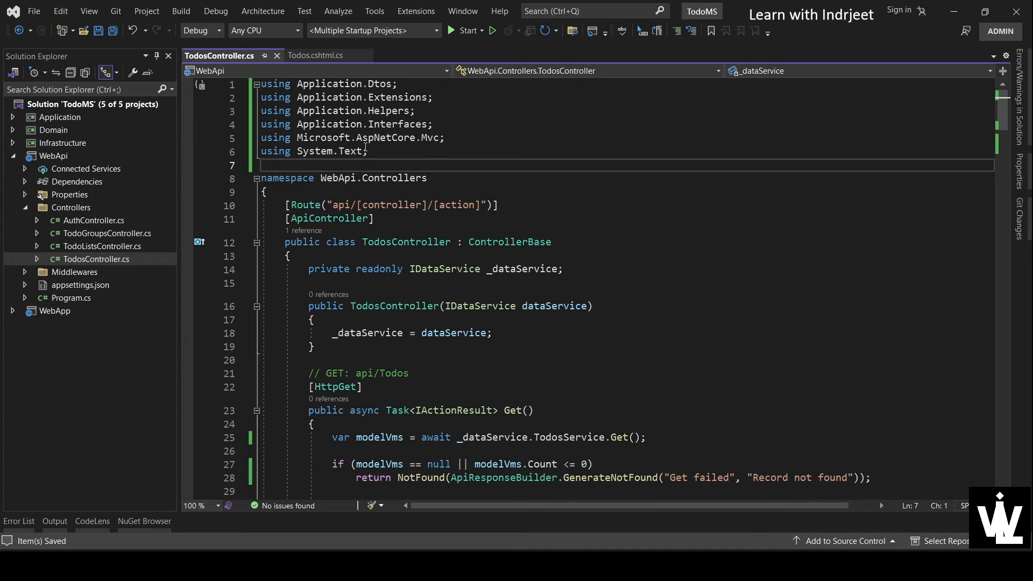
mouse_move(319, 150)
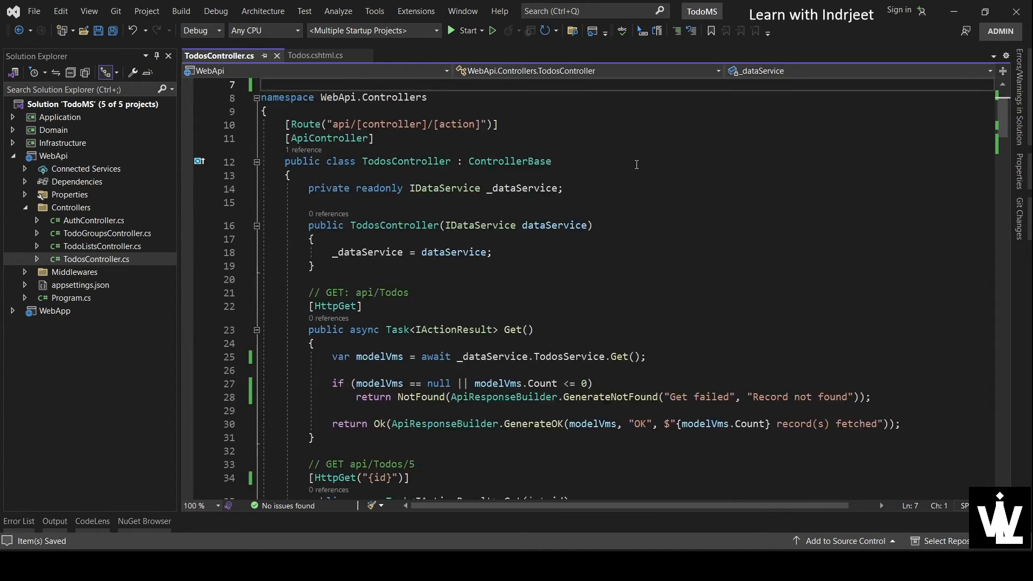
scroll("down", 3)
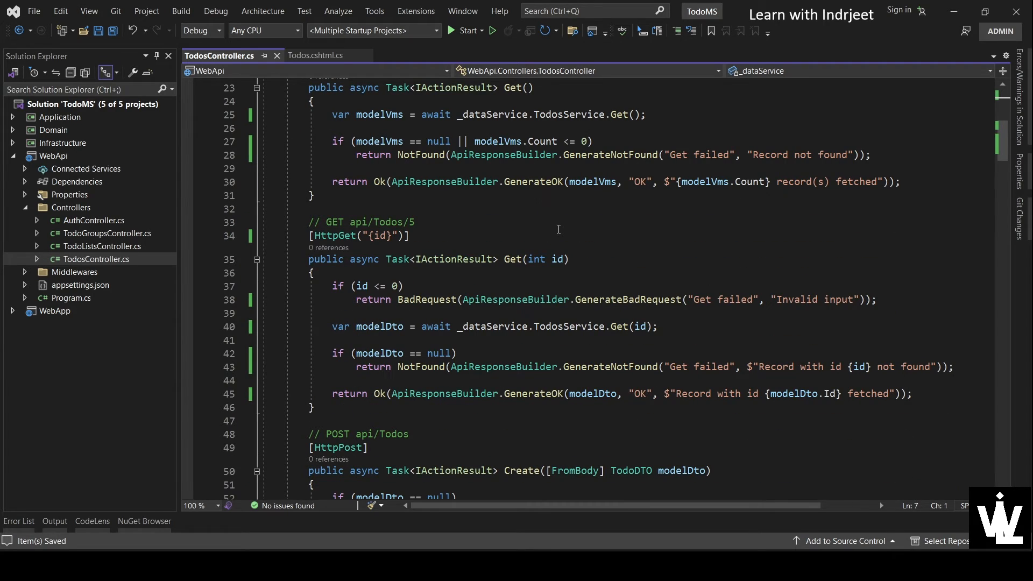
scroll("down", 3)
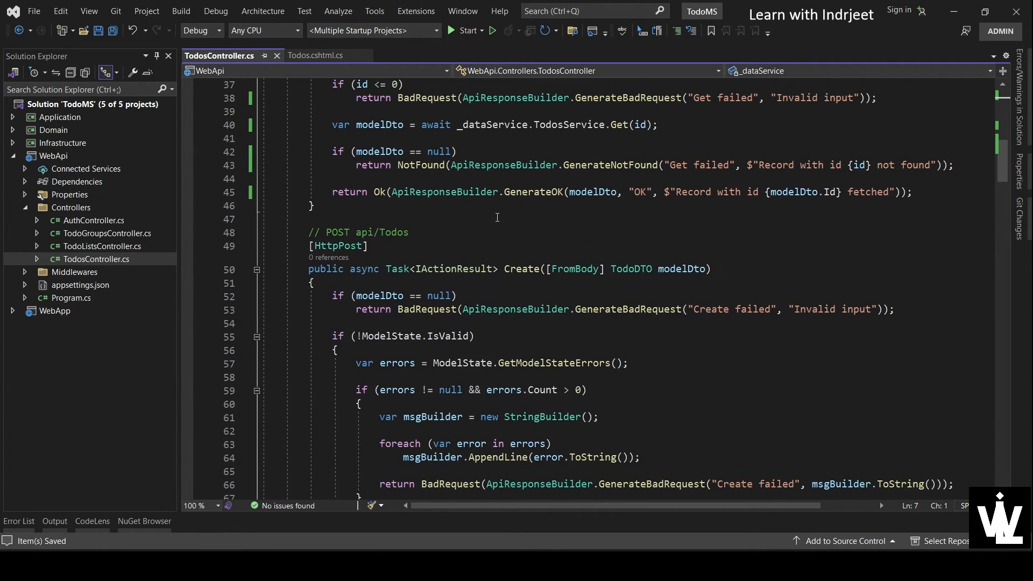
scroll("down", 3)
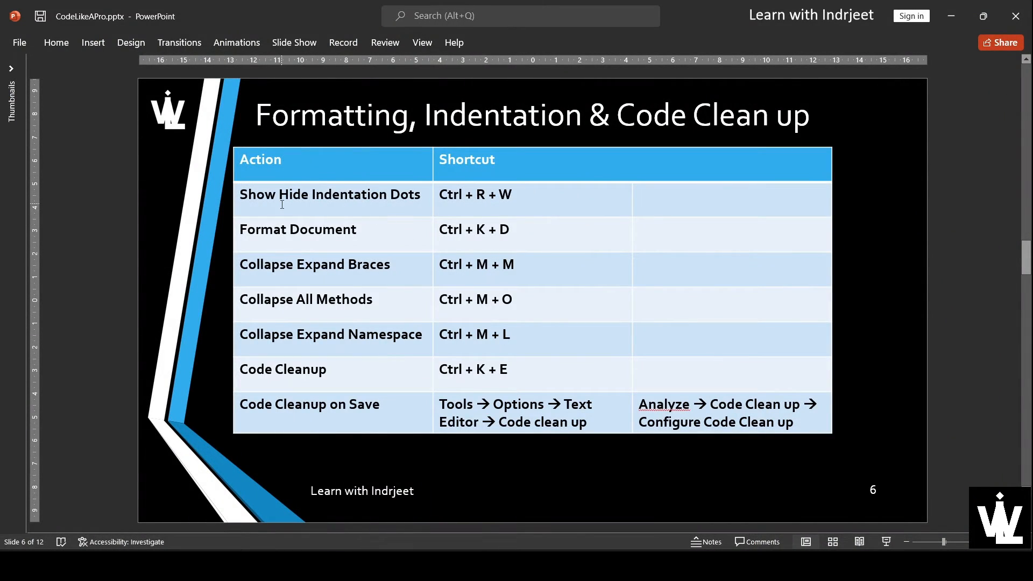
mouse_move(373, 211)
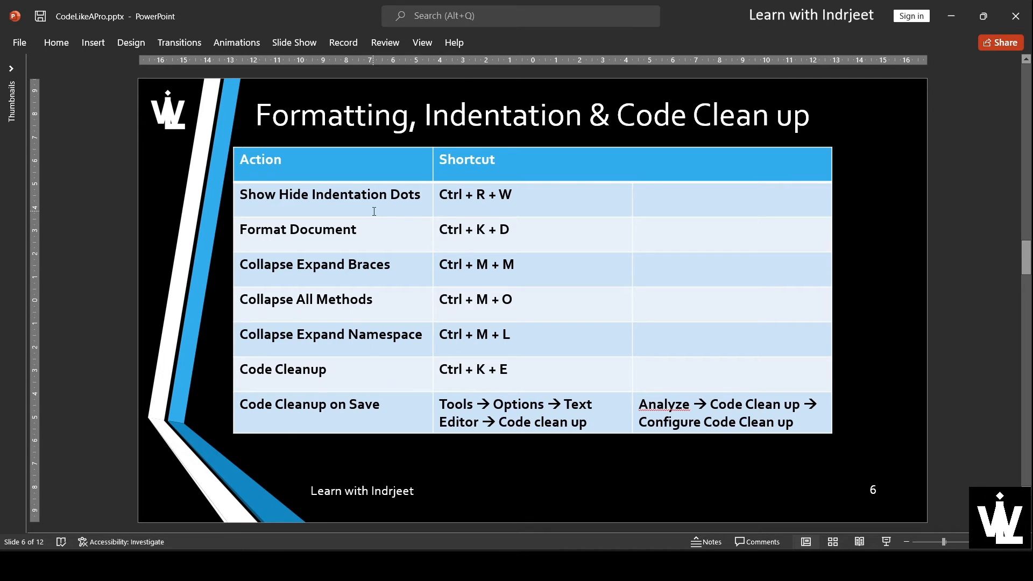
mouse_move(480, 208)
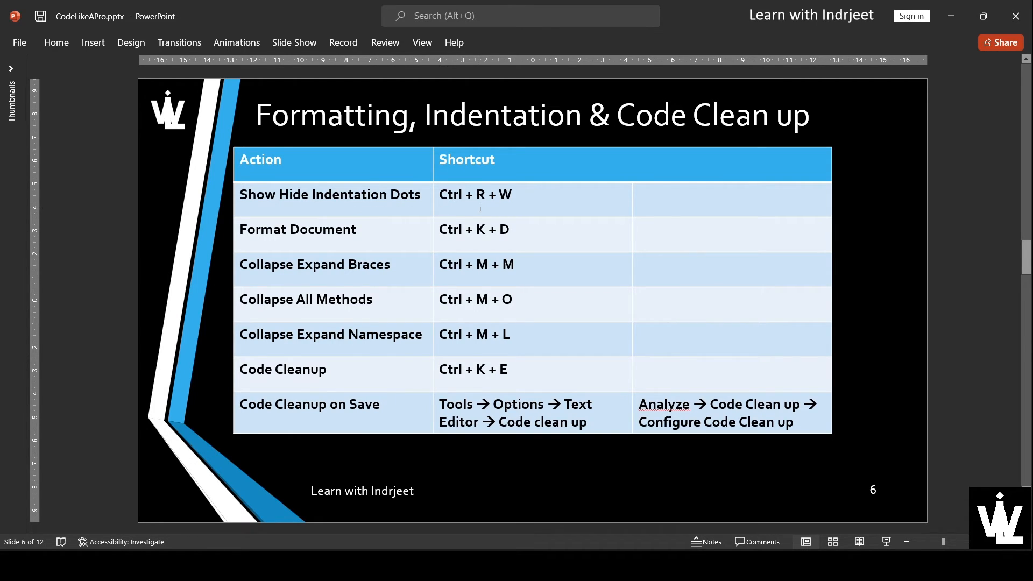
mouse_move(517, 245)
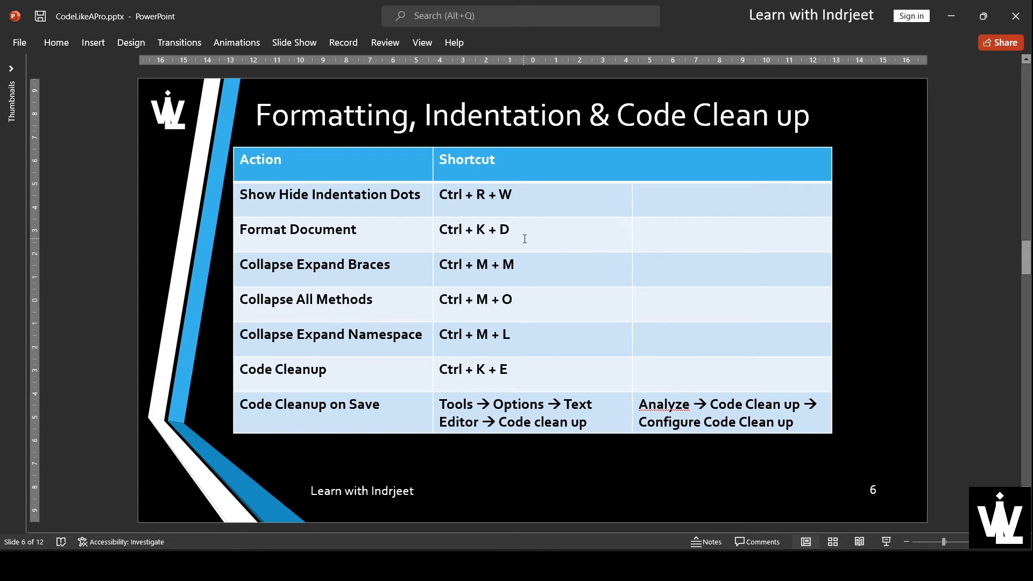
mouse_move(416, 270)
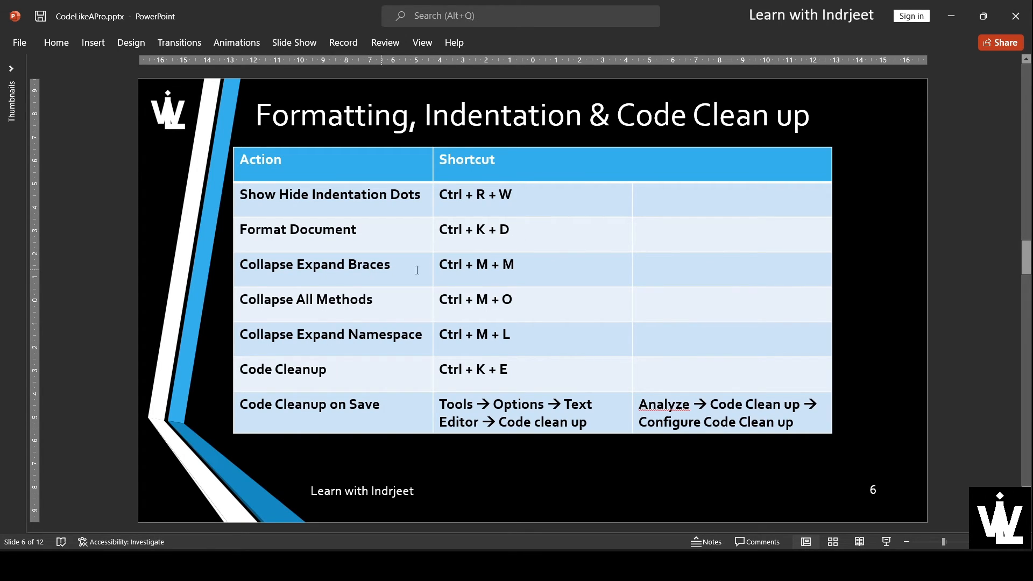
mouse_move(535, 369)
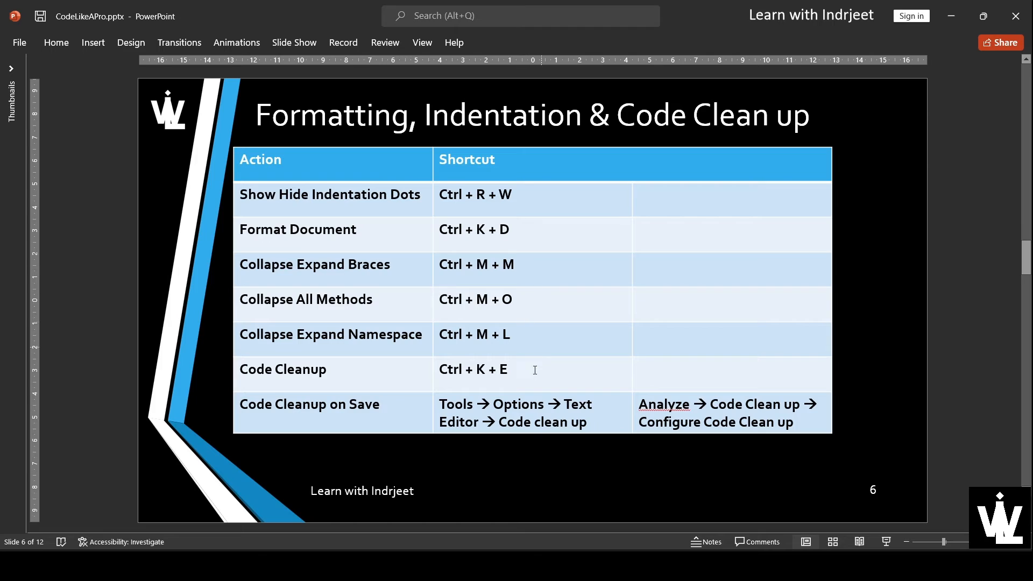
mouse_move(463, 324)
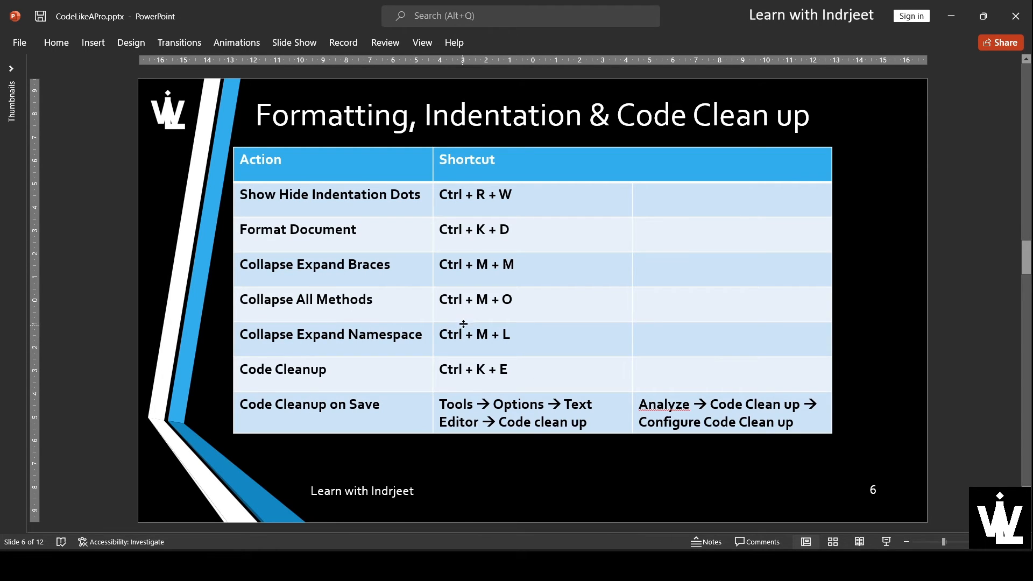
mouse_move(552, 317)
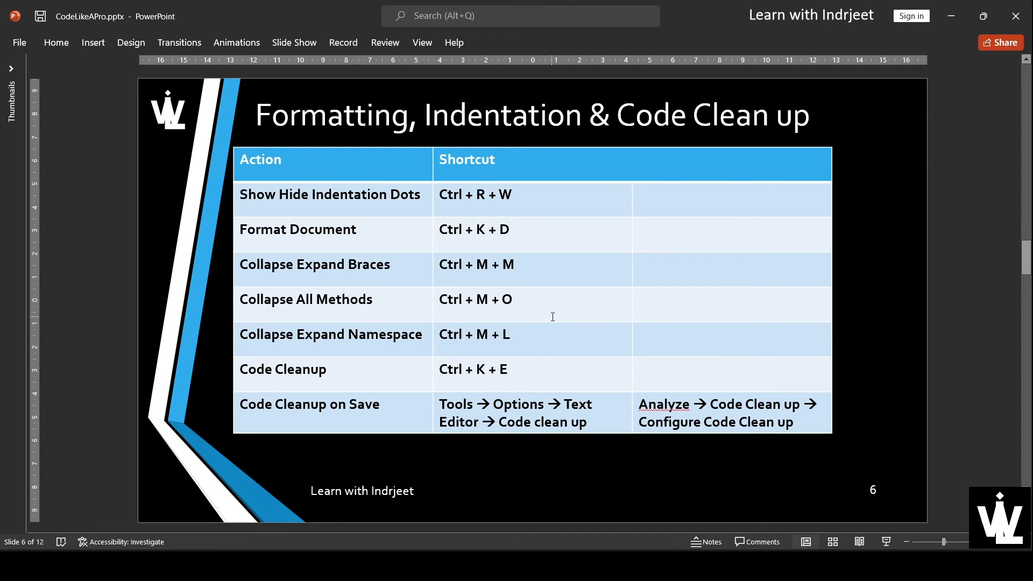
mouse_move(478, 351)
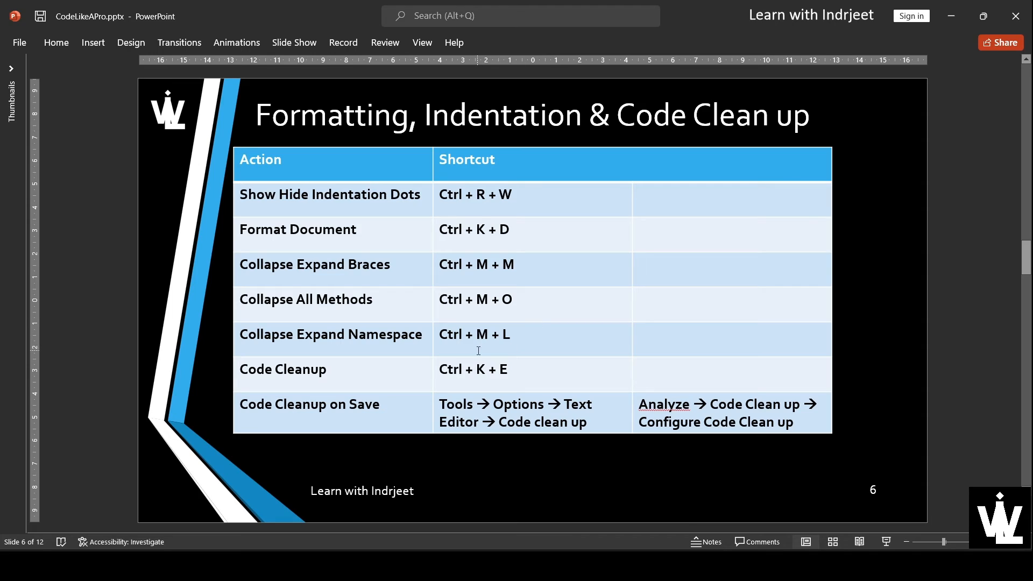